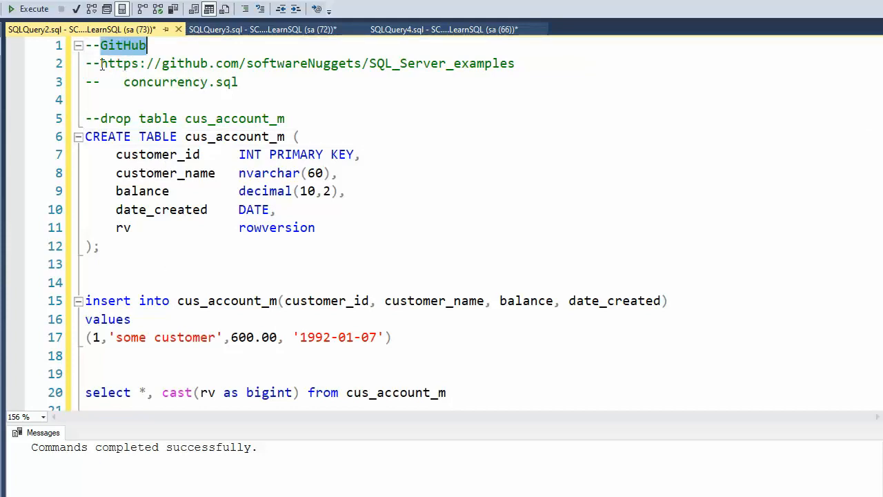
# Review the concurrency comment and the cus_account_m CREATE TABLE definition with its rv rowversion column
pyautogui.click(178, 82)
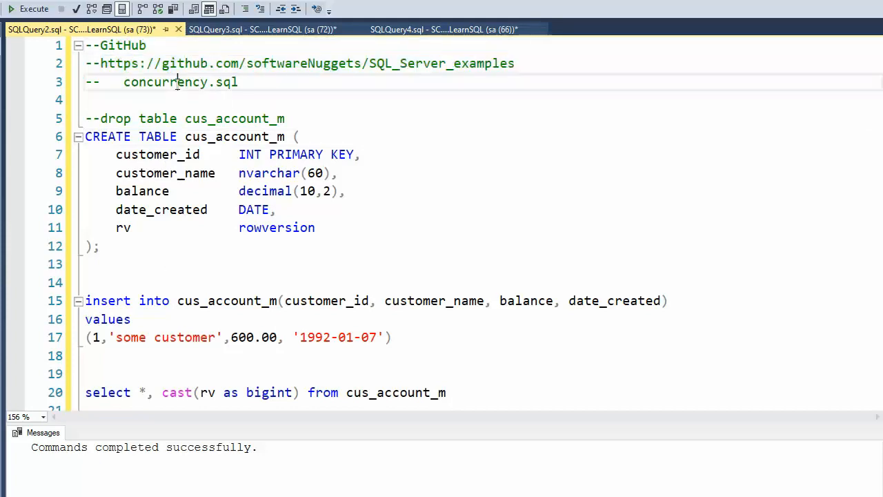
pyautogui.doubleClick(165, 82)
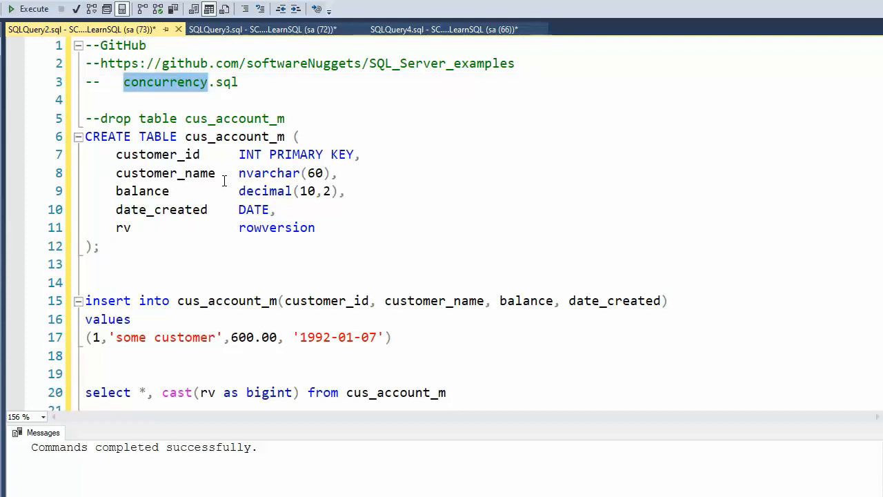
pyautogui.moveTo(184, 238)
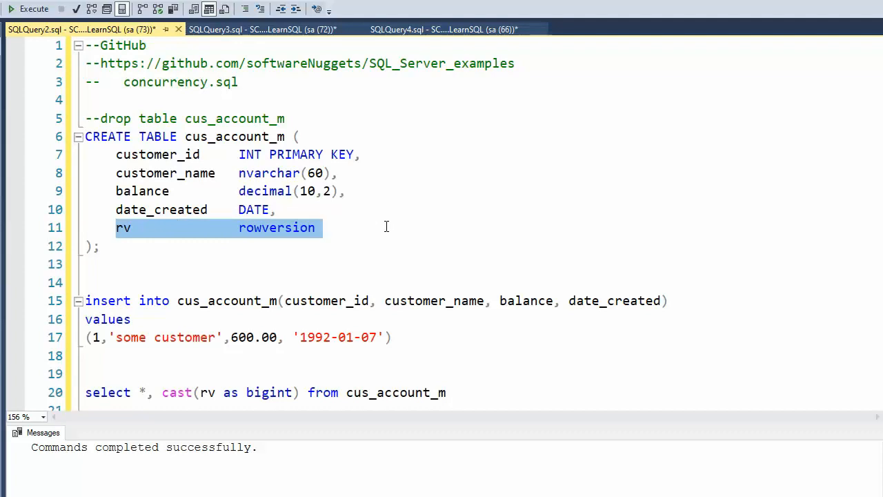
pyautogui.click(324, 228)
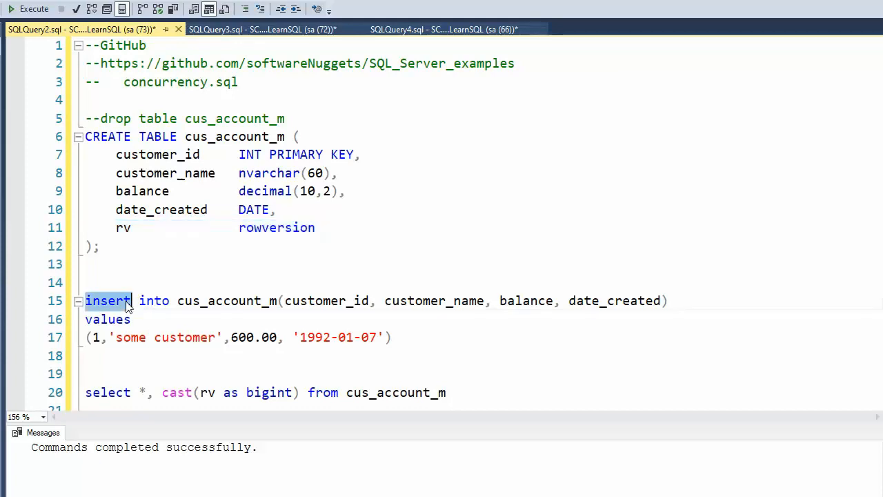
pyautogui.scroll(-3)
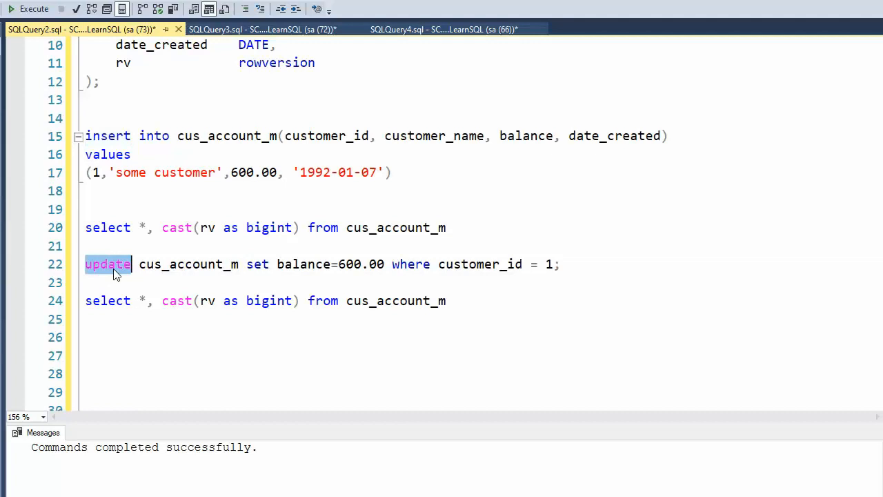
pyautogui.moveTo(332, 305)
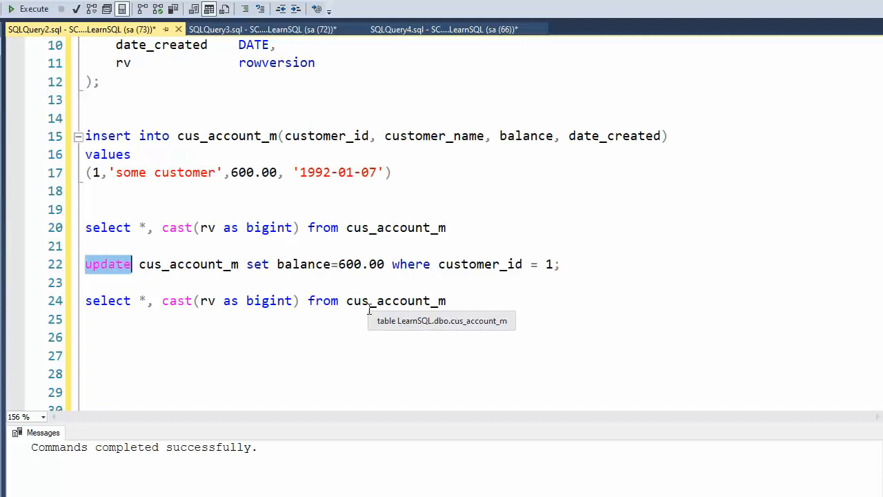
pyautogui.moveTo(332, 286)
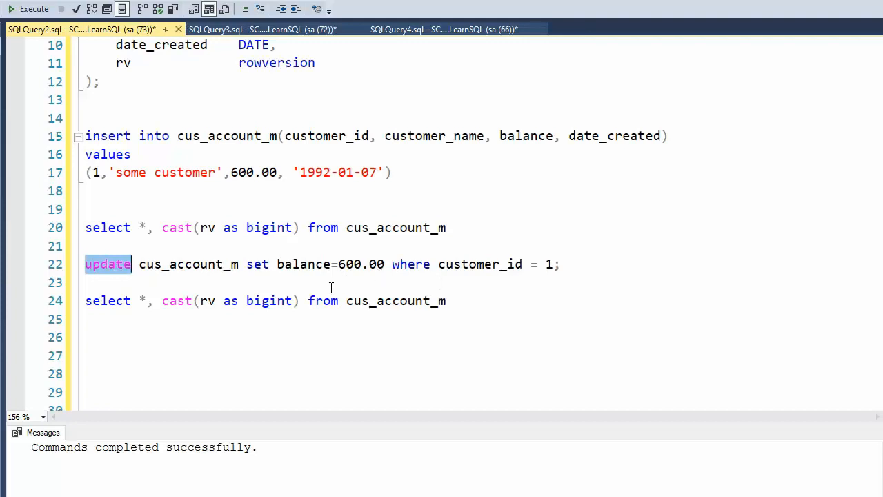
pyautogui.scroll(3)
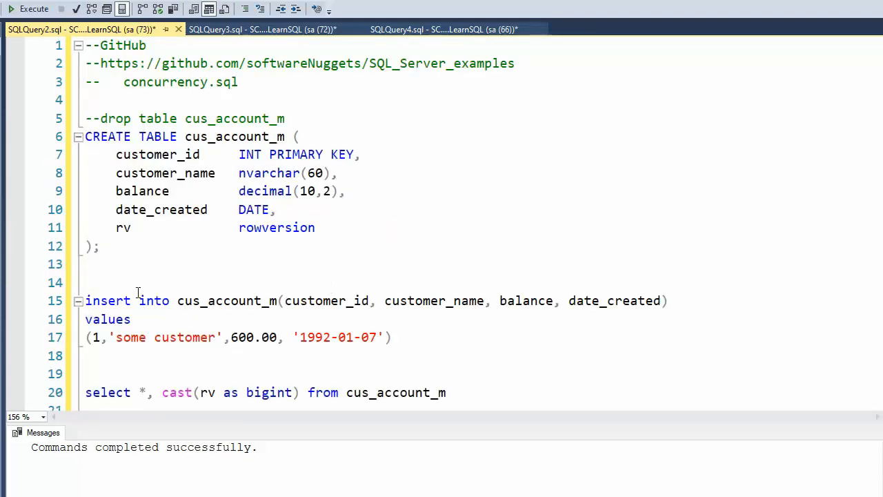
pyautogui.doubleClick(122, 228)
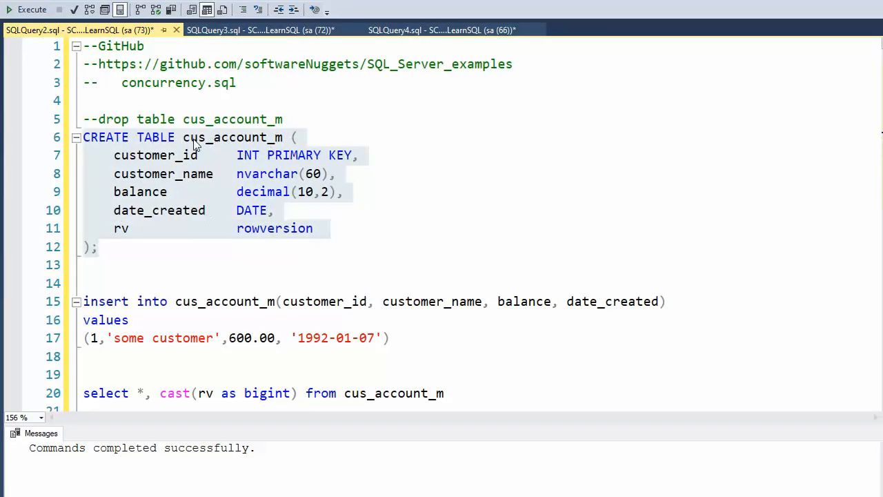
pyautogui.moveTo(257, 220)
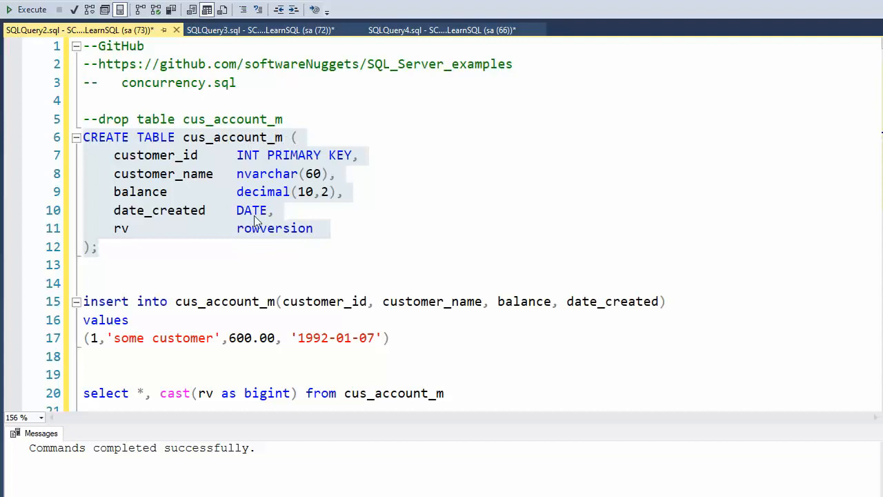
pyautogui.moveTo(273, 238)
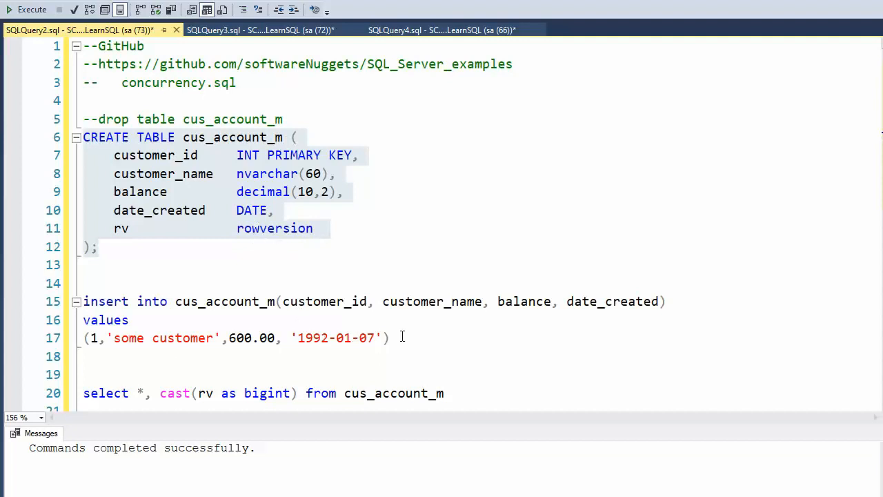
# Begin selecting the INSERT statement for customer 1 as the next batch to run
pyautogui.scroll(-3)
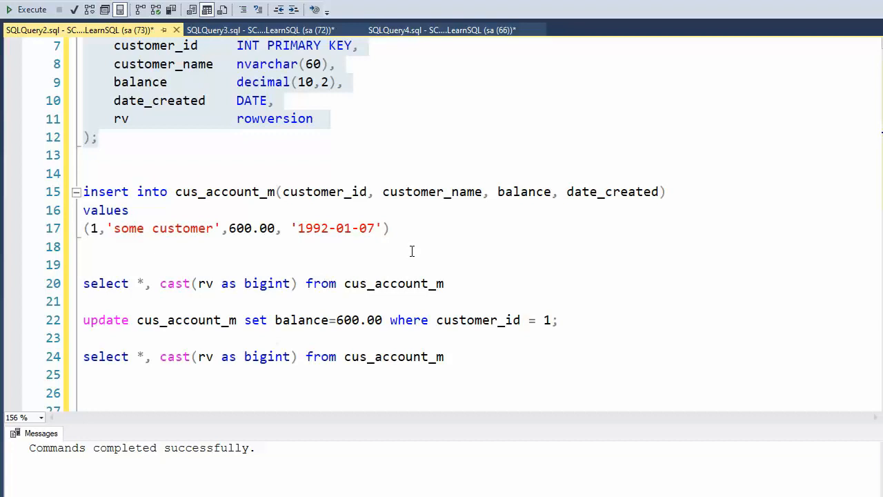
pyautogui.click(359, 229)
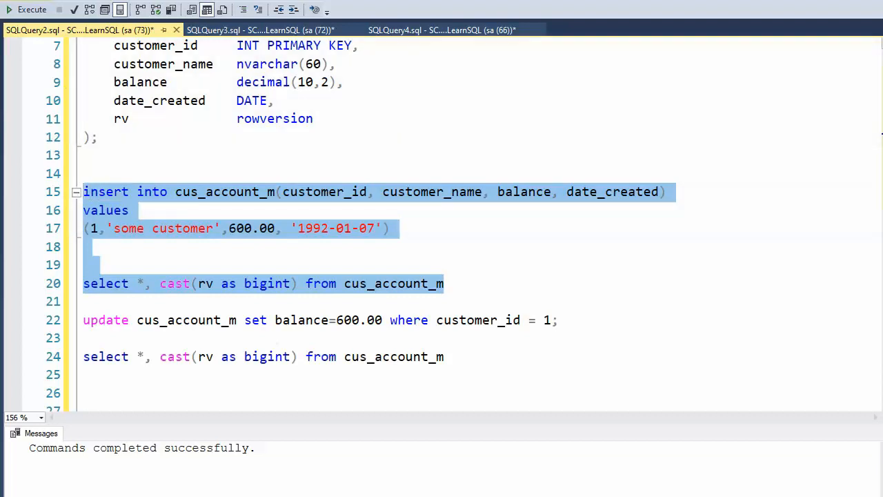
# Run the INSERT and SELECT, returning customer 1 at 600.00 with rowversion 18058, then point at the UPDATE
pyautogui.click(32, 9)
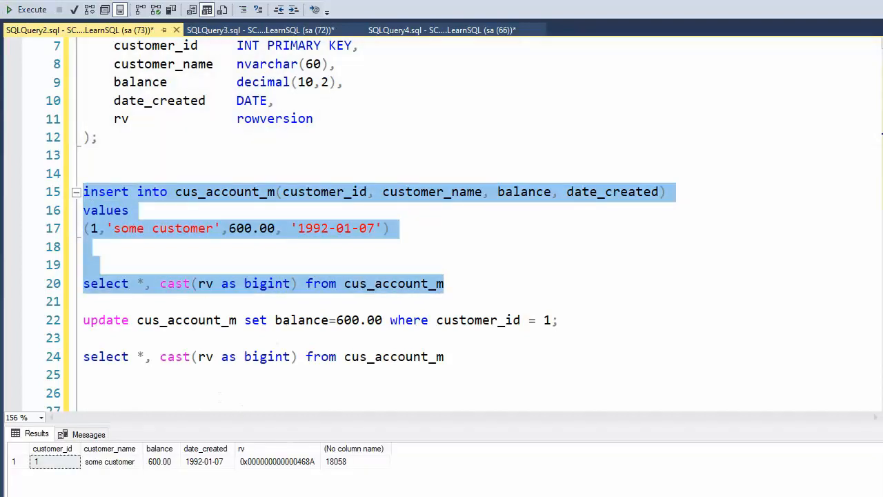
pyautogui.moveTo(246, 452)
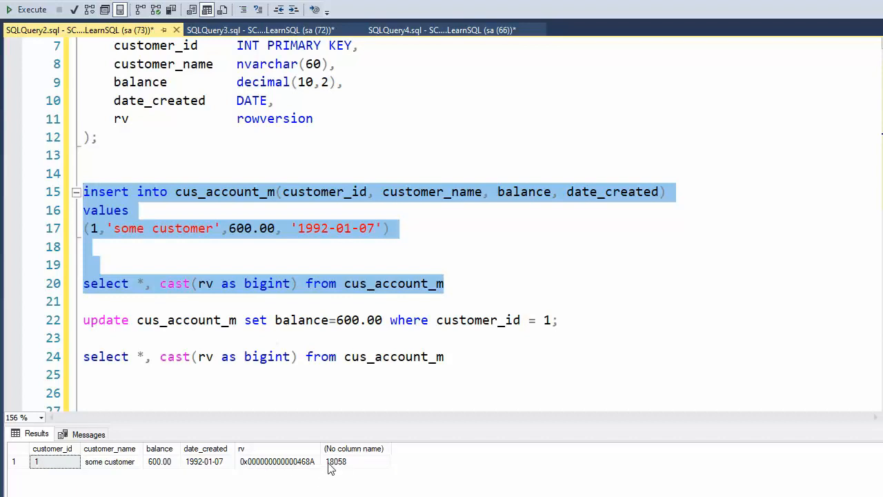
pyautogui.moveTo(345, 469)
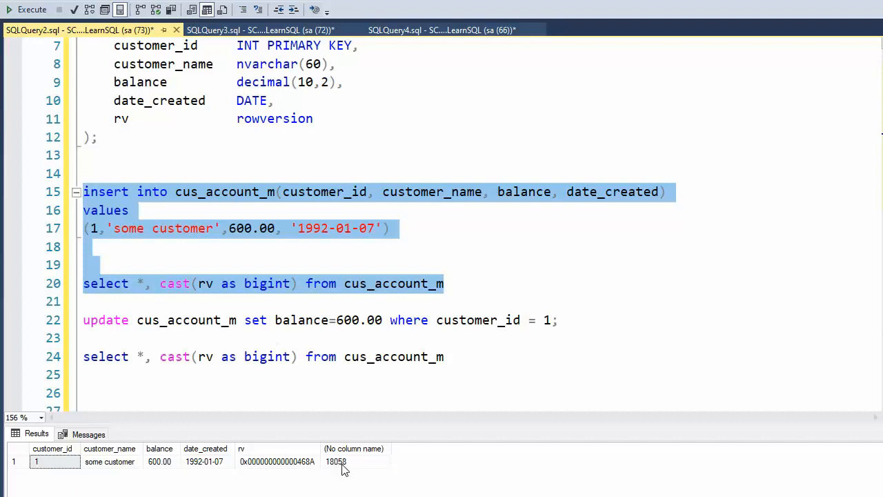
pyautogui.moveTo(155, 210)
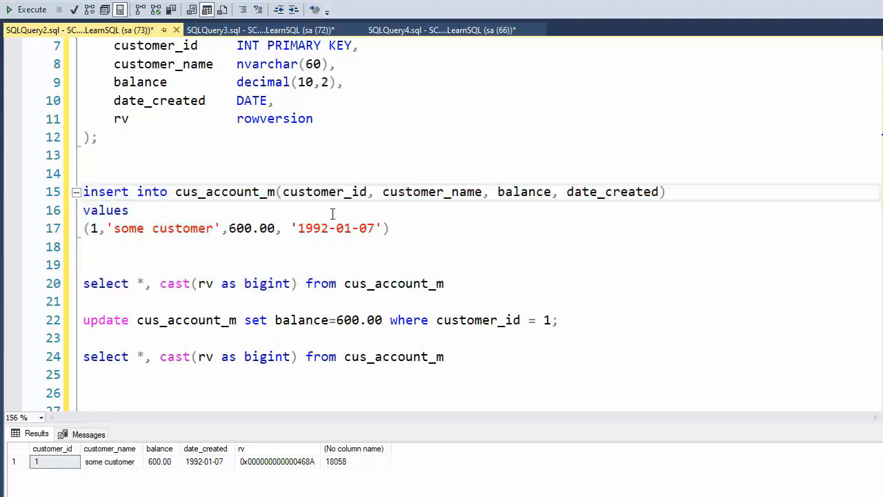
pyautogui.doubleClick(120, 118)
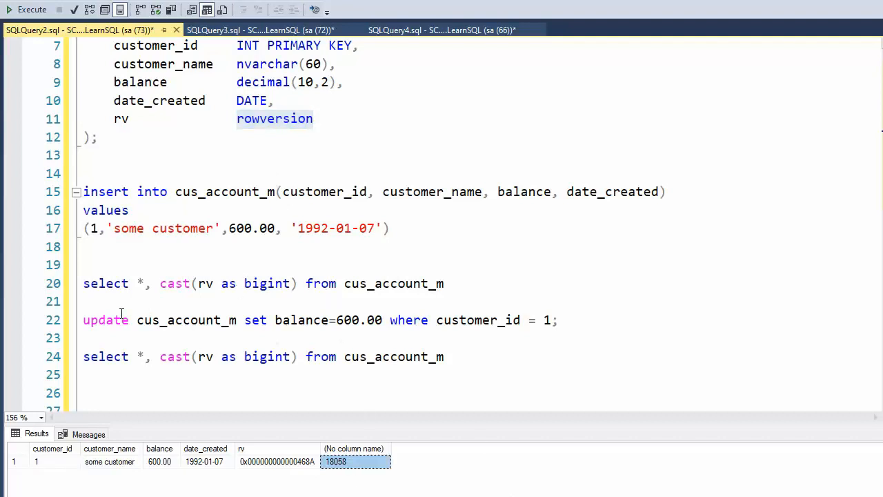
pyautogui.doubleClick(105, 320)
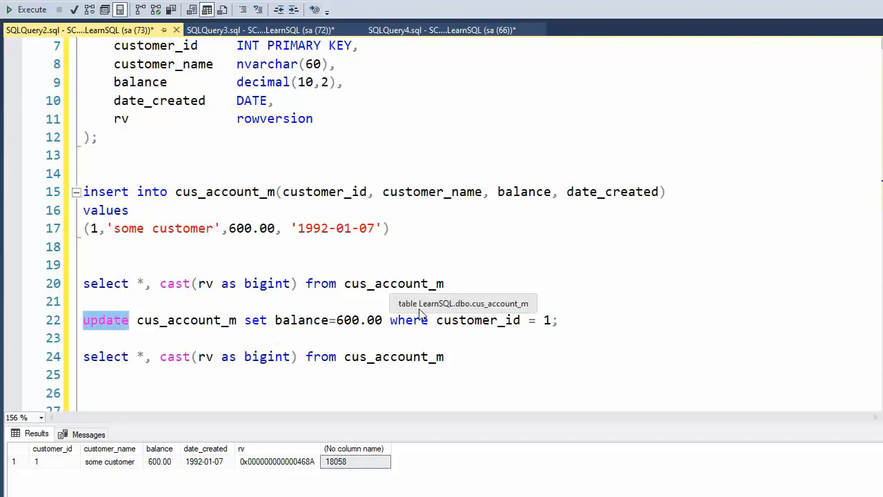
pyautogui.moveTo(452, 357)
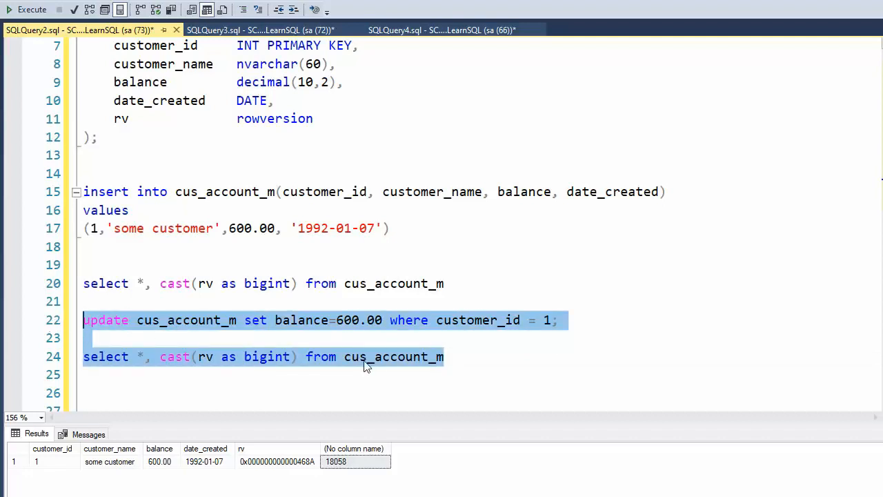
pyautogui.moveTo(306, 160)
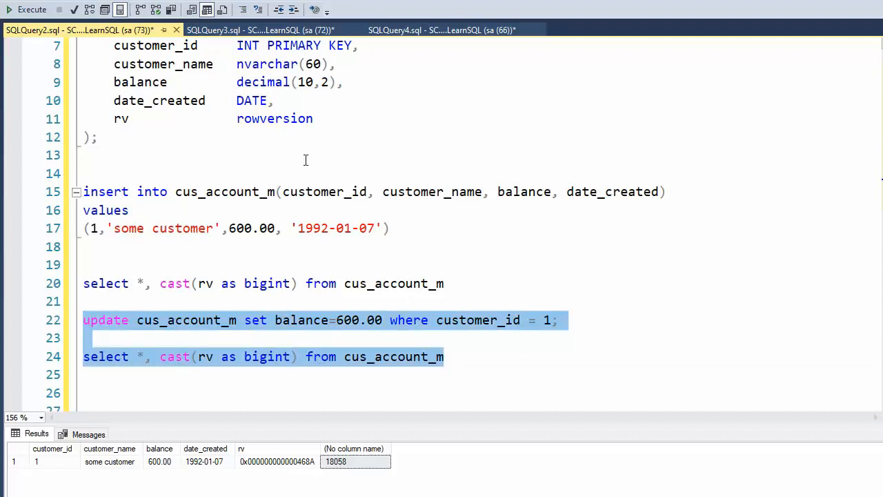
# Execute the UPDATE/SELECT four times so rowversion rises to 18064, then switch to SQLQuery3.sql
pyautogui.click(32, 9)
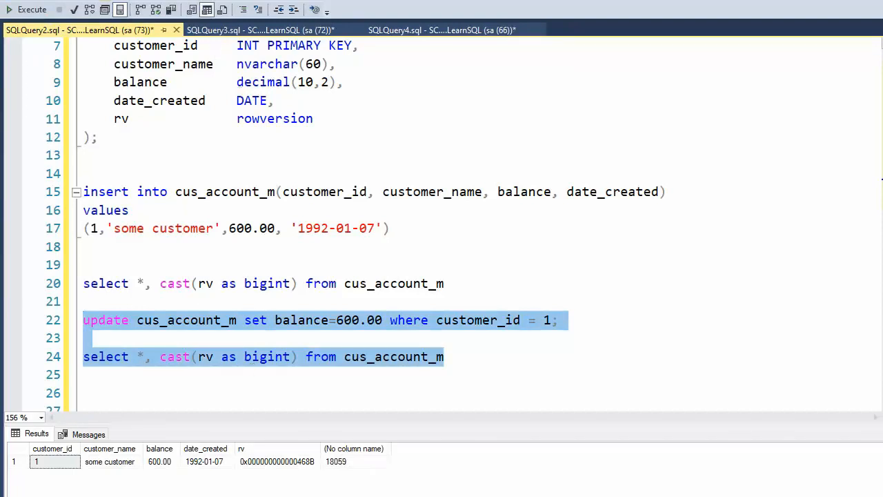
pyautogui.click(31, 9)
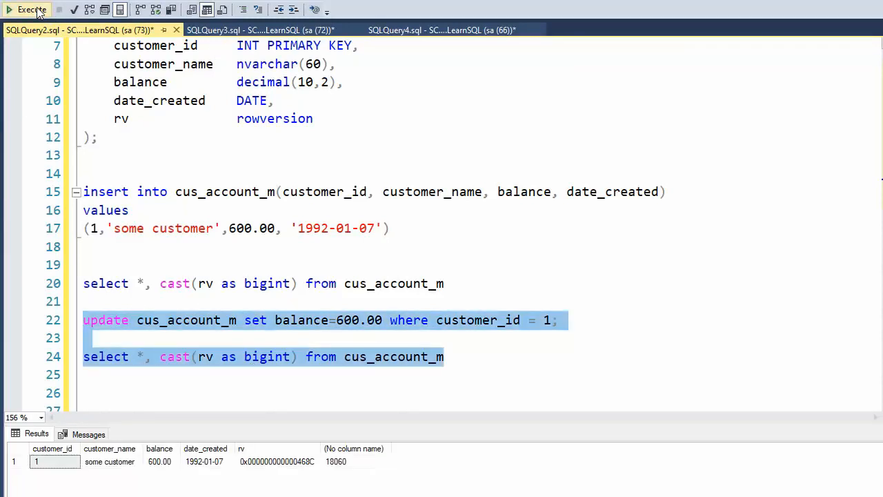
pyautogui.click(32, 9)
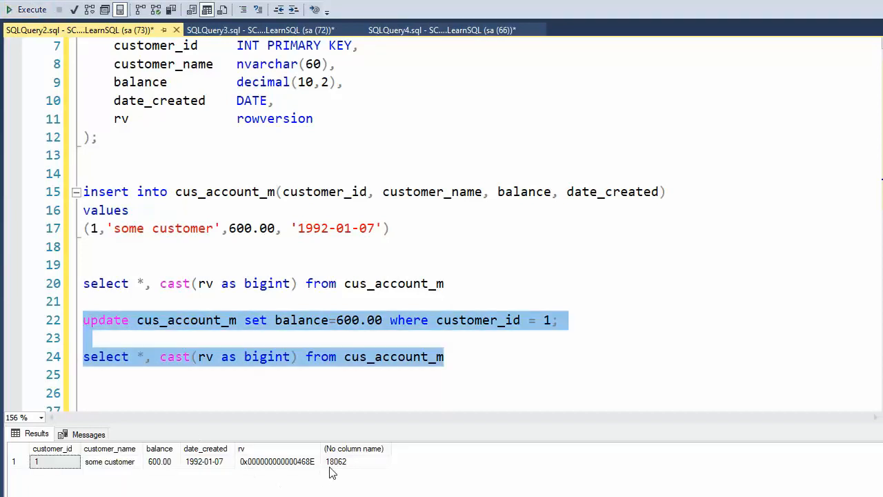
pyautogui.moveTo(32, 9)
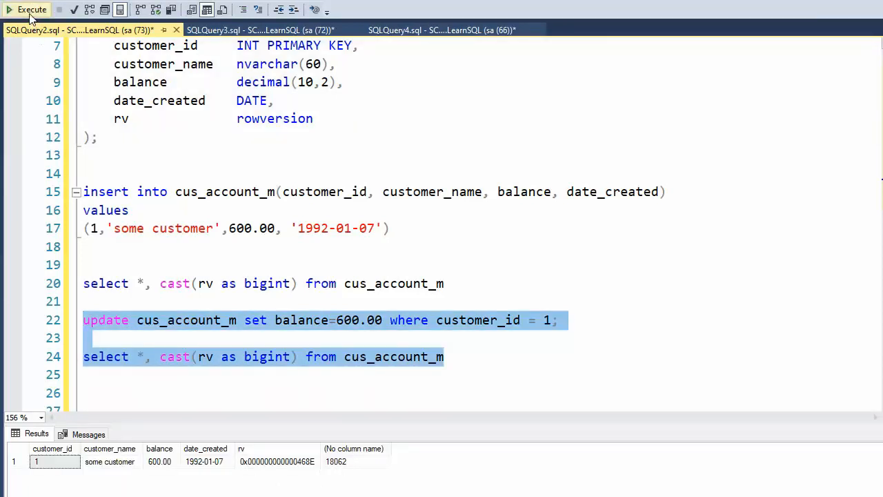
pyautogui.click(26, 9)
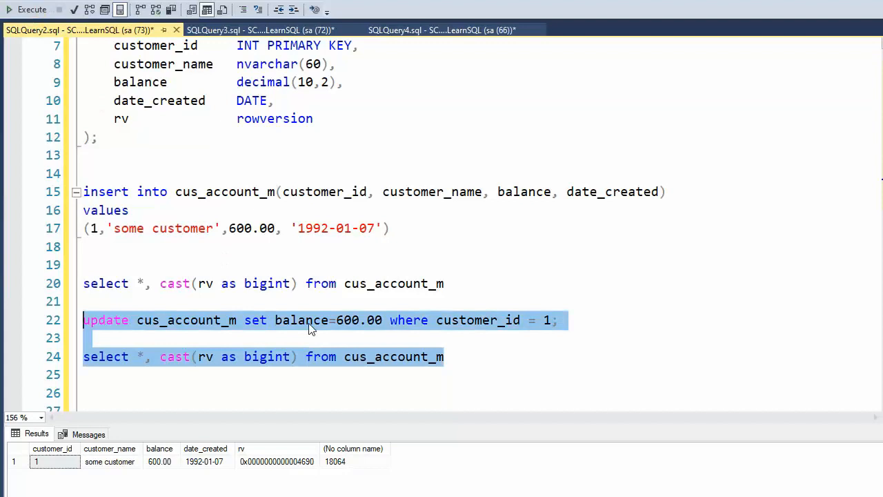
pyautogui.click(259, 29)
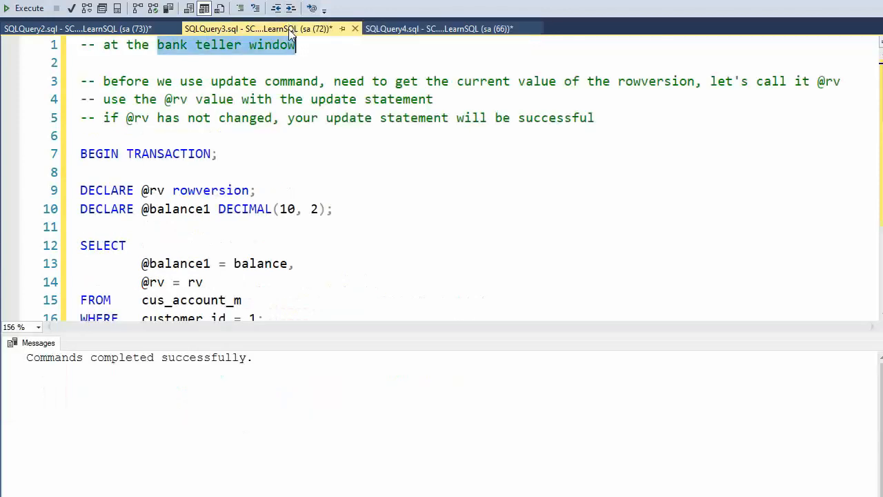
pyautogui.click(104, 81)
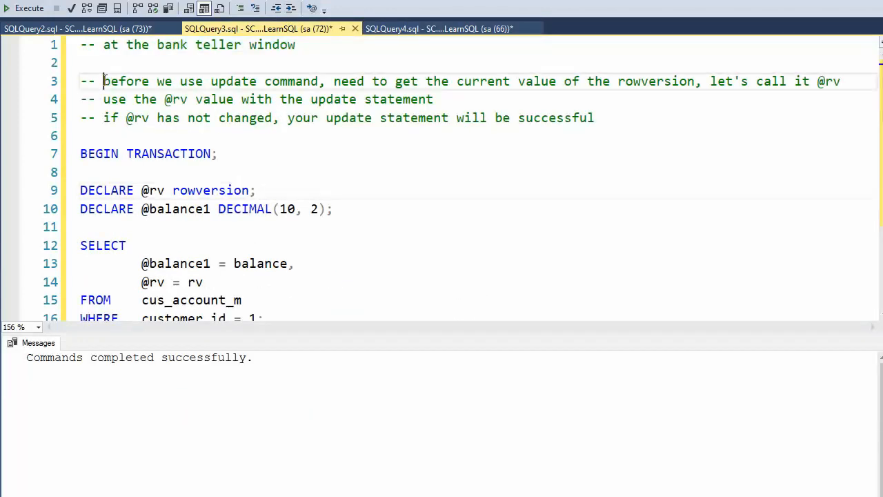
pyautogui.moveTo(103, 81); pyautogui.dragTo(211, 81)
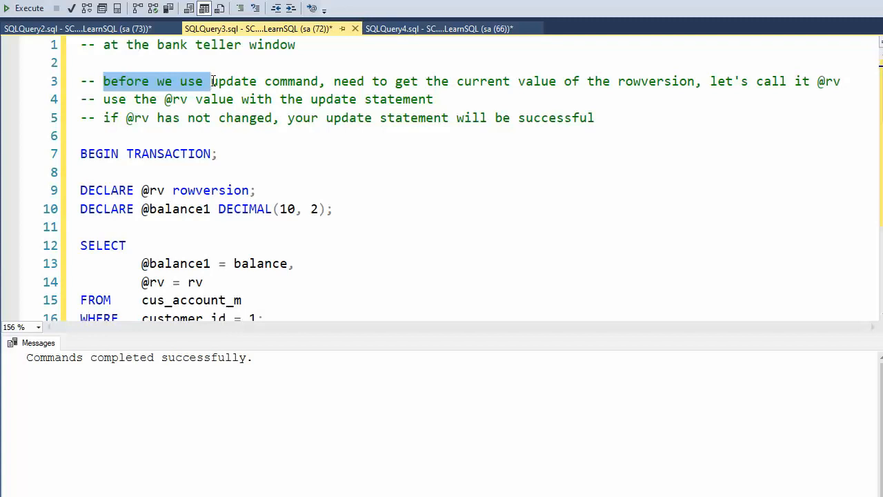
pyautogui.scroll(-3)
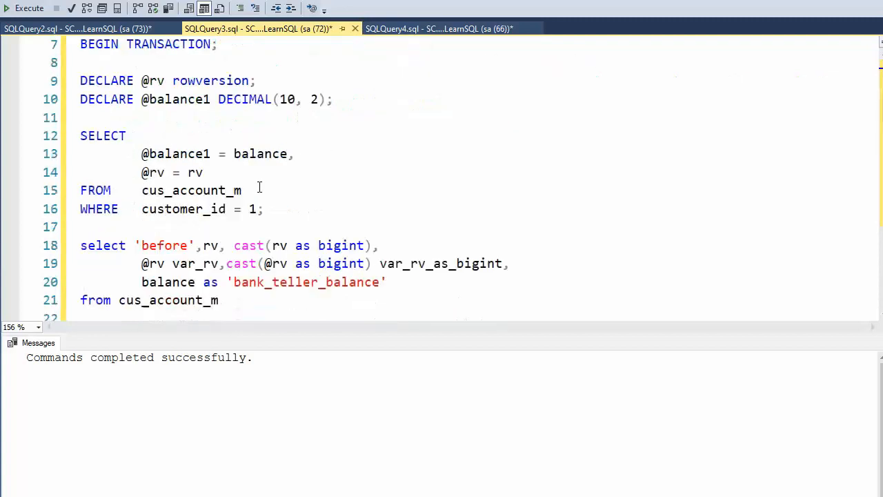
pyautogui.scroll(-3)
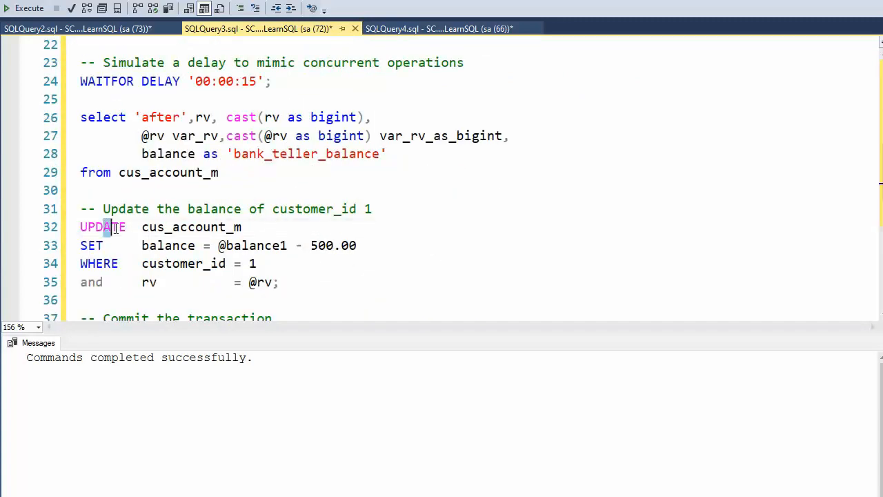
pyautogui.scroll(3)
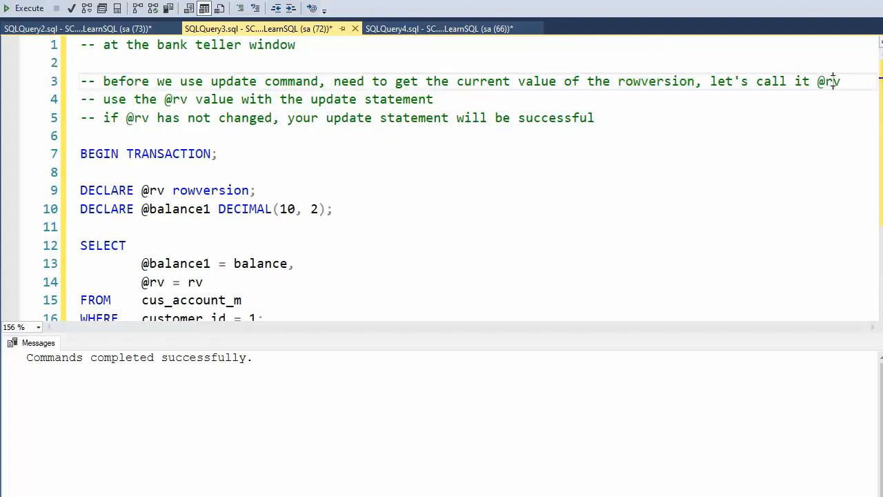
pyautogui.scroll(-3)
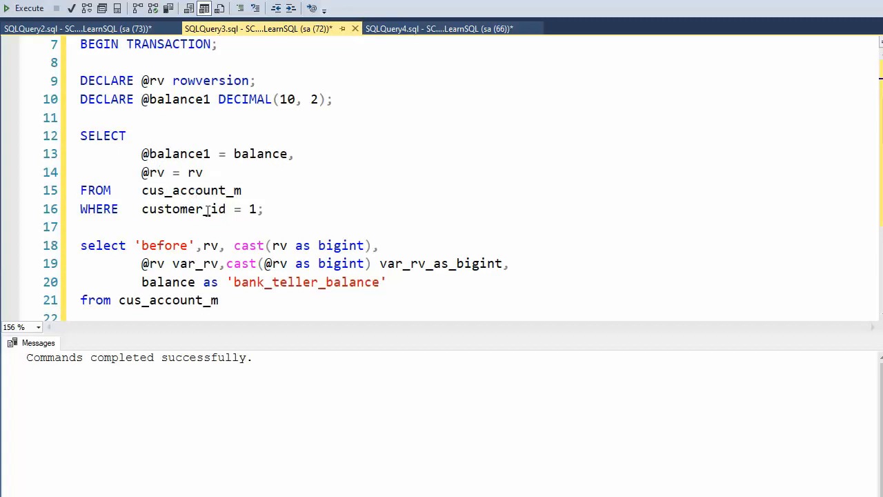
pyautogui.doubleClick(184, 210)
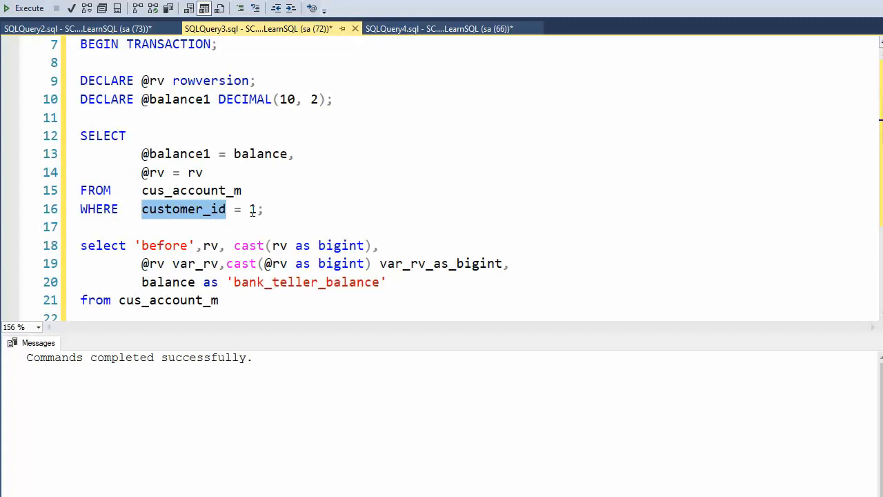
pyautogui.scroll(-3)
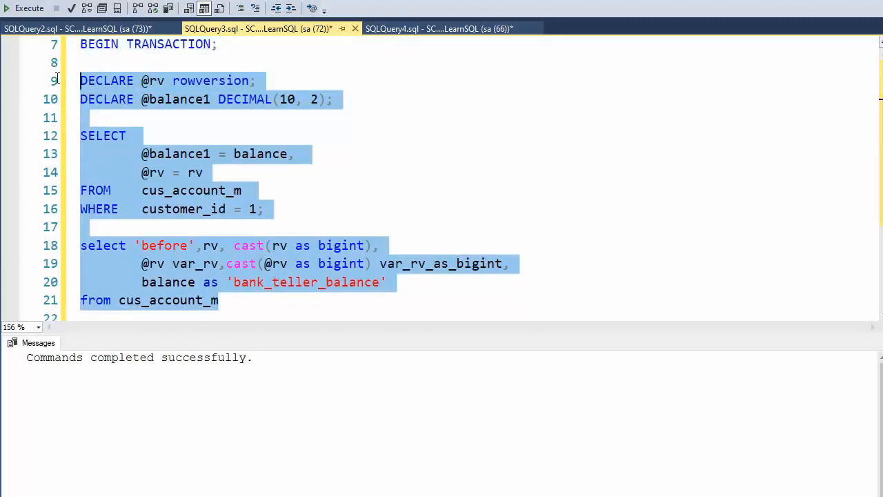
# Execute the teller's setup and before snapshot, returning rv 18070 and bank_teller_balance 600.00
pyautogui.click(29, 7)
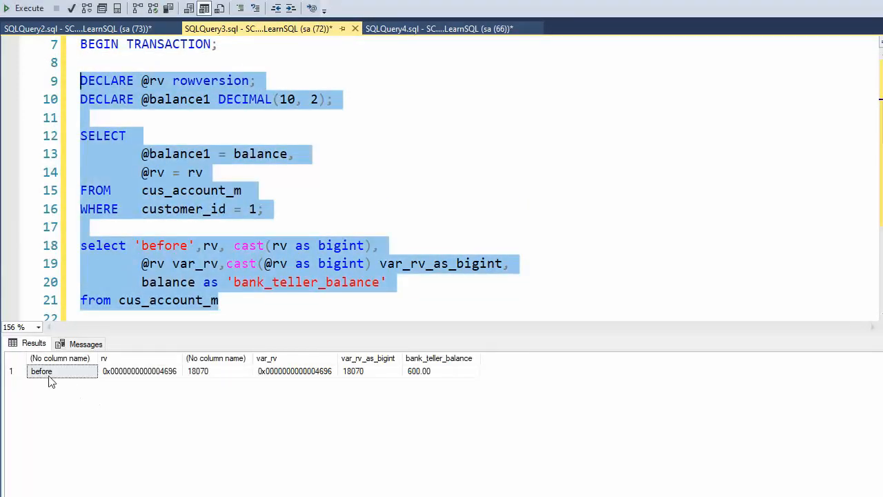
pyautogui.moveTo(369, 366)
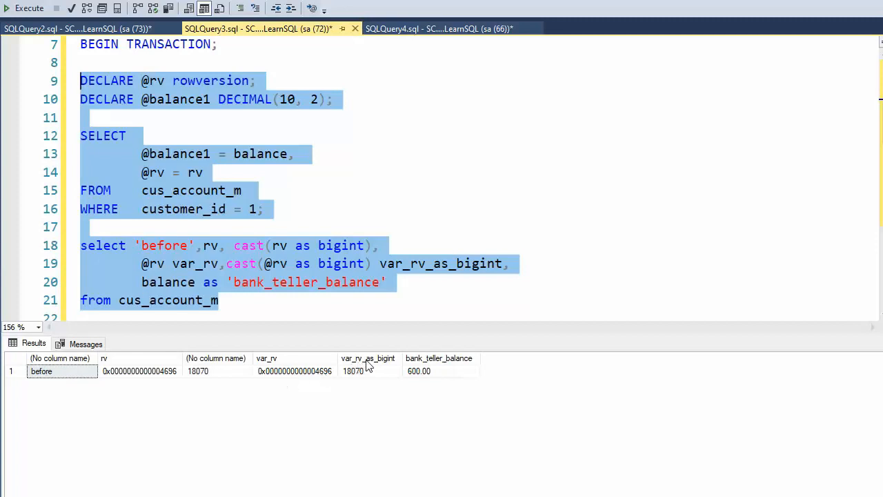
pyautogui.moveTo(354, 380)
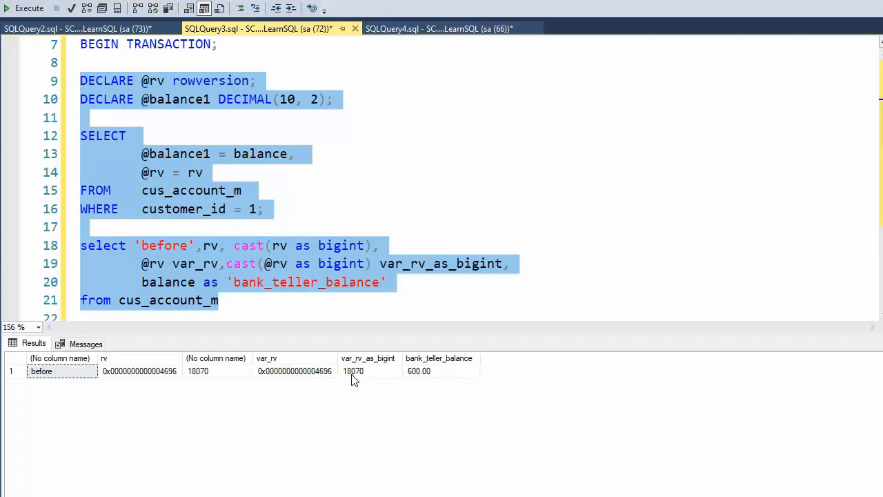
pyautogui.moveTo(359, 381)
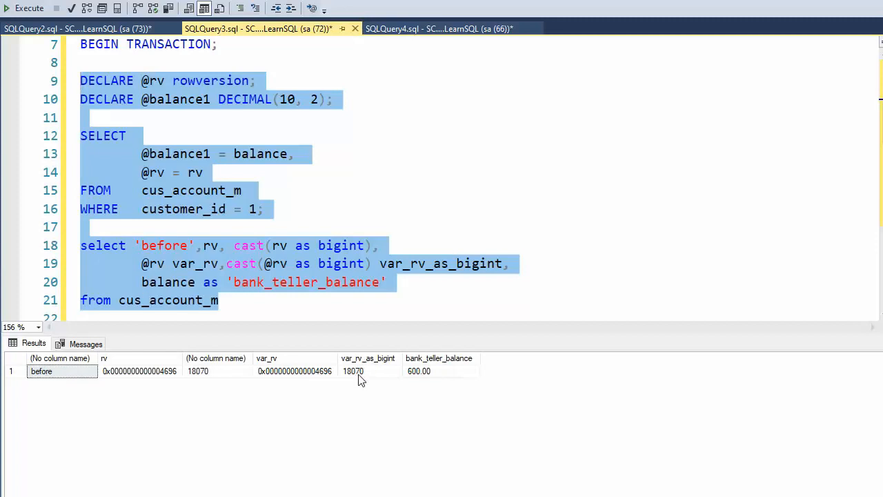
pyautogui.moveTo(449, 378)
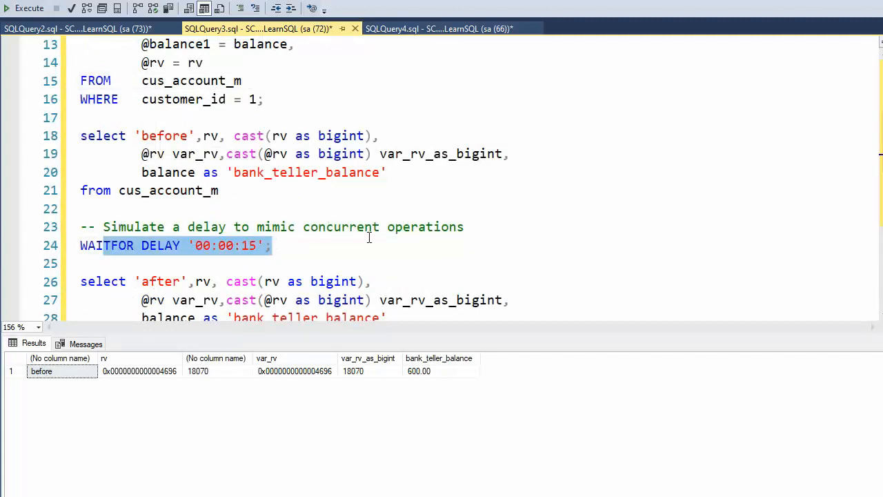
pyautogui.scroll(-3)
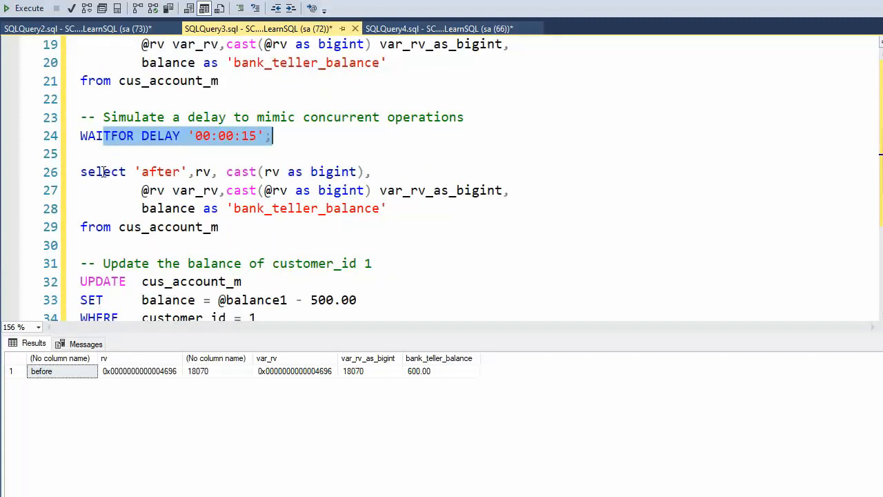
pyautogui.moveTo(80, 172); pyautogui.dragTo(219, 227)
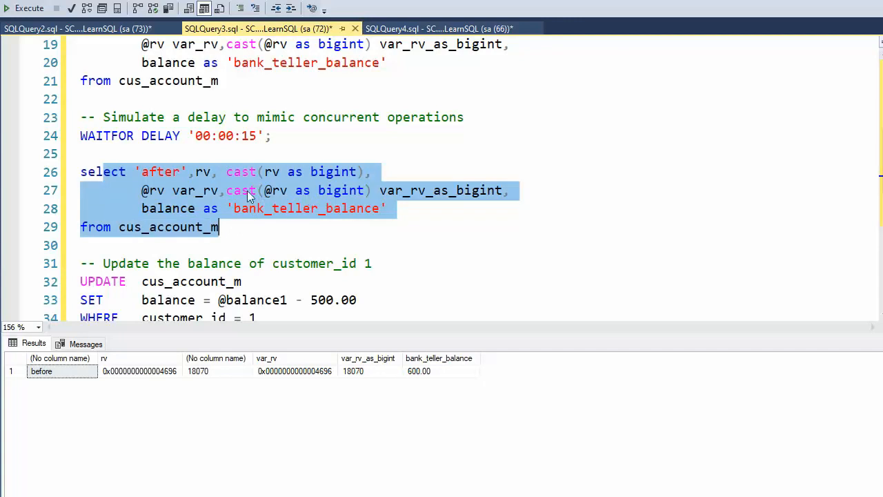
pyautogui.moveTo(278, 195)
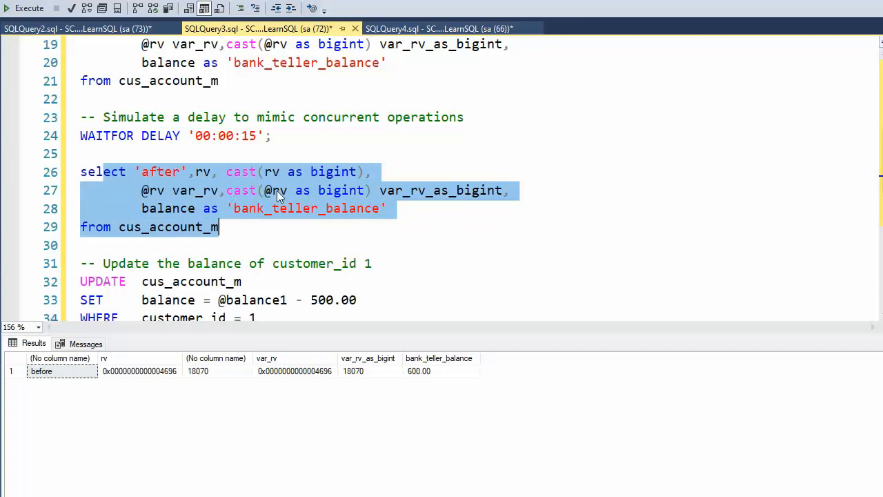
pyautogui.scroll(3)
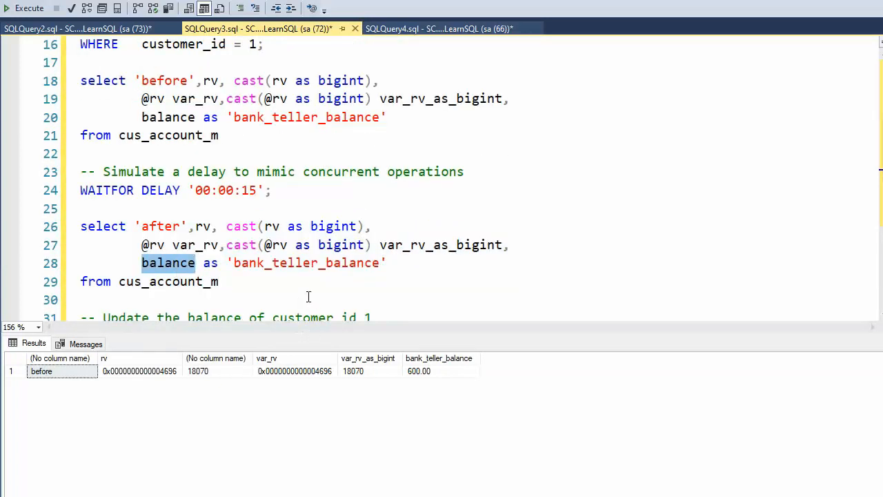
pyautogui.scroll(-3)
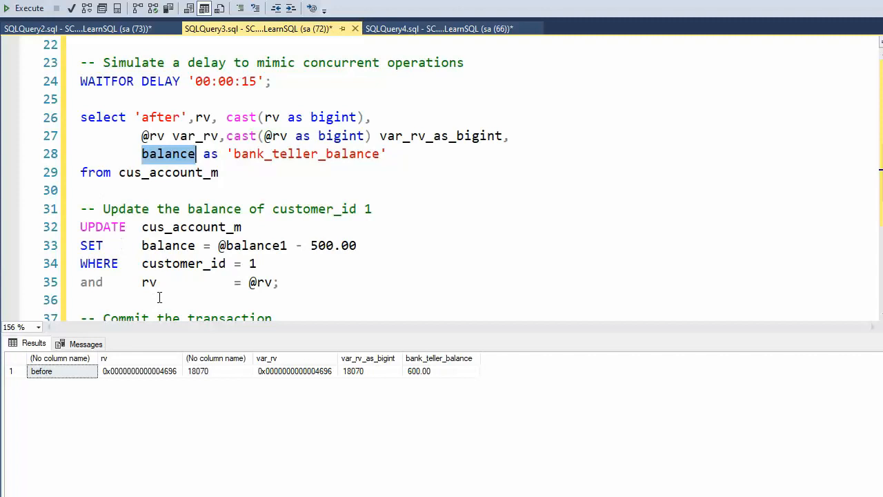
pyautogui.scroll(3)
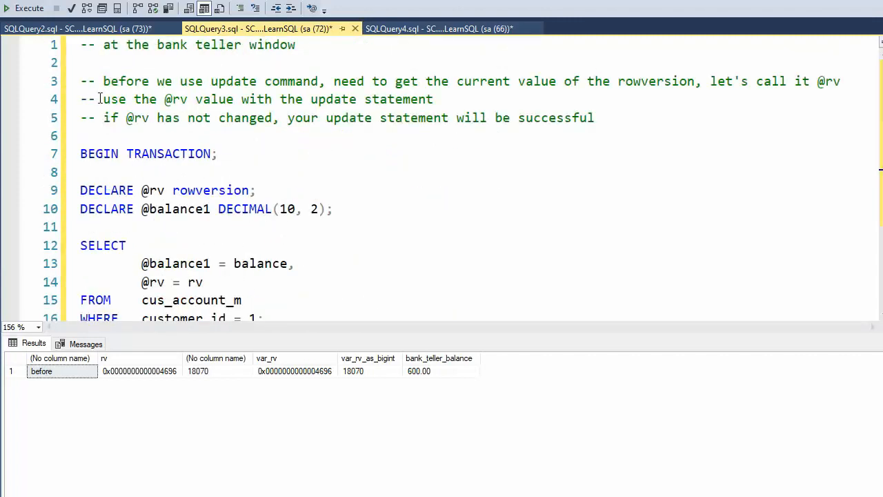
pyautogui.moveTo(103, 99); pyautogui.dragTo(237, 99)
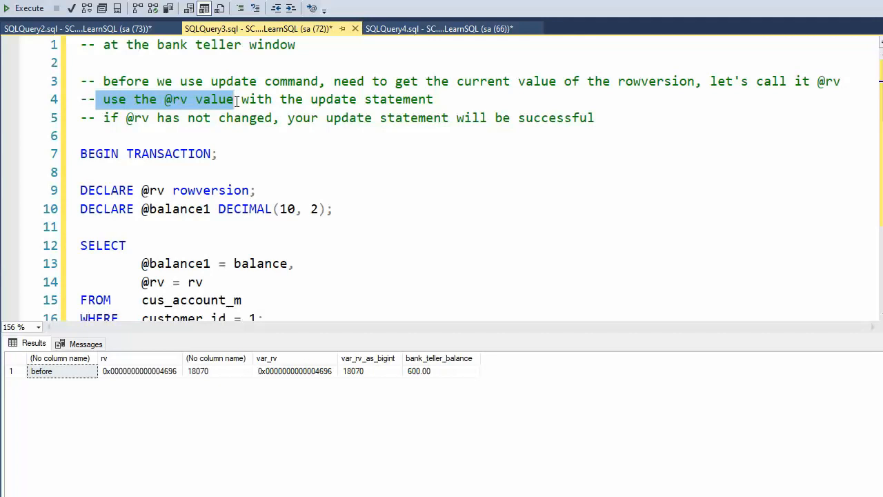
pyautogui.scroll(-3)
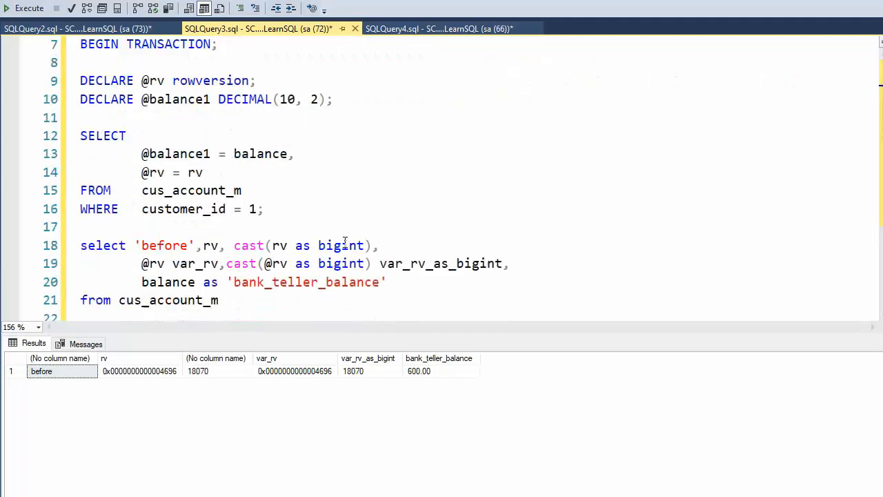
pyautogui.scroll(-3)
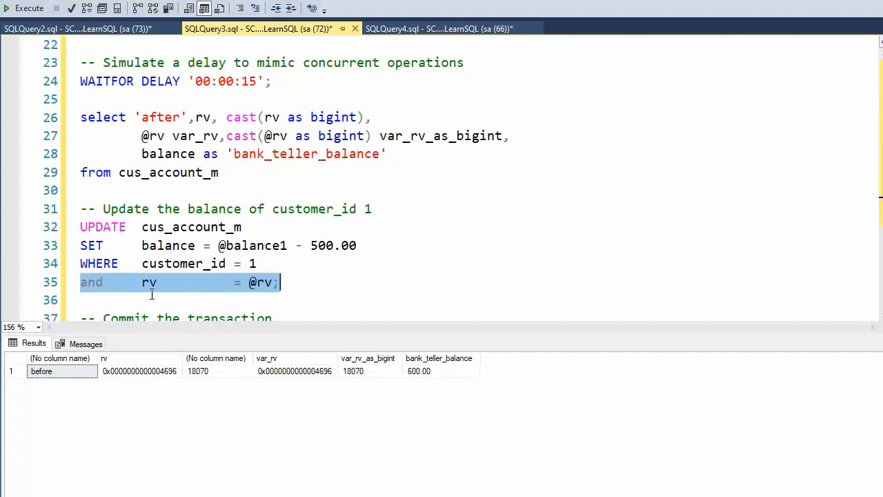
pyautogui.scroll(3)
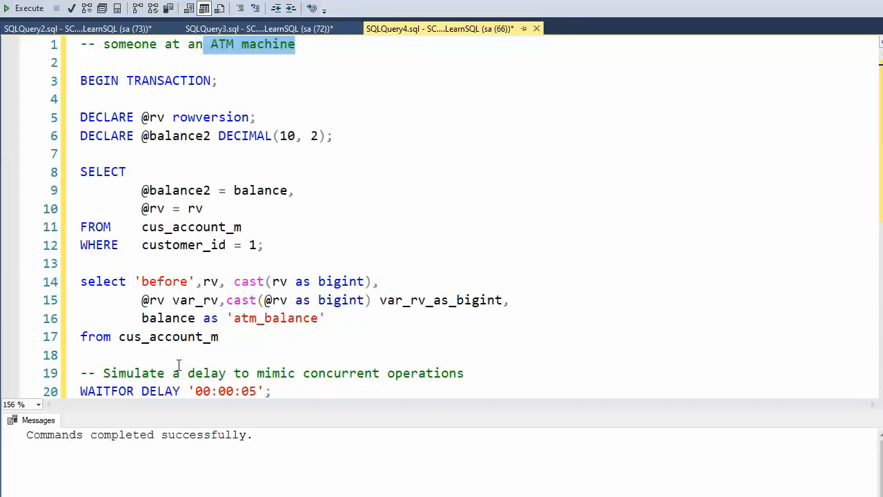
pyautogui.scroll(-3)
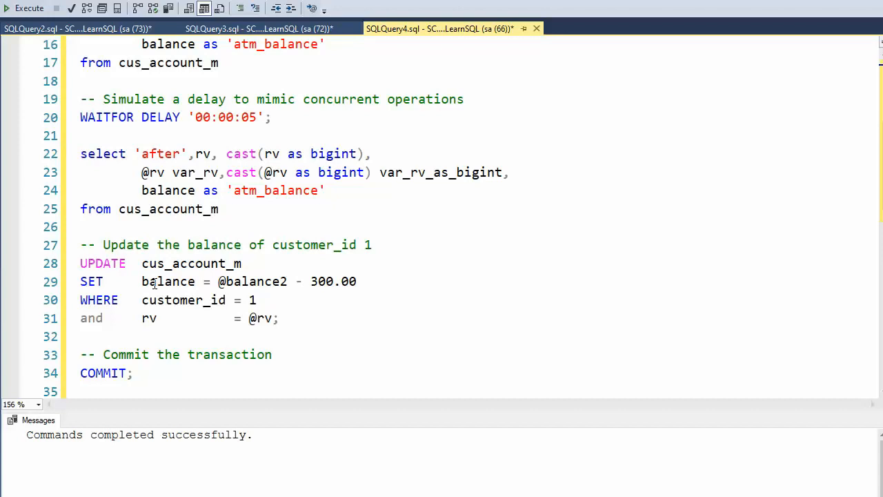
pyautogui.click(259, 28)
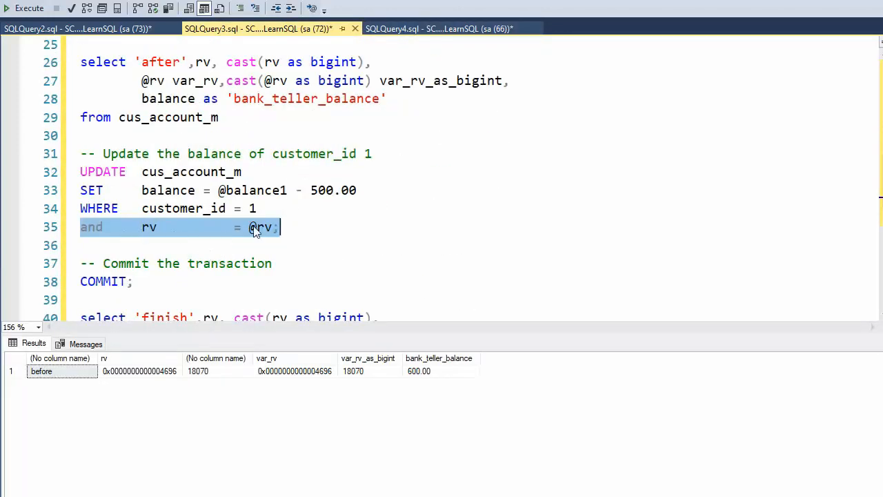
pyautogui.scroll(3)
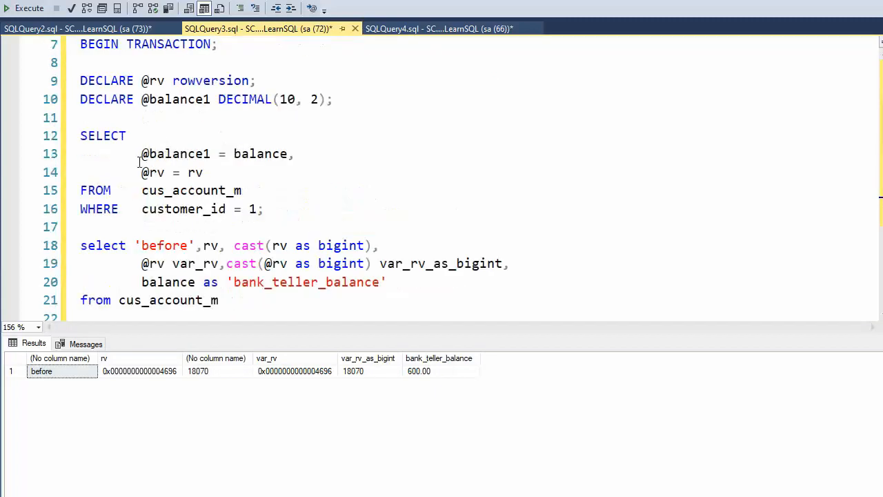
pyautogui.scroll(-3)
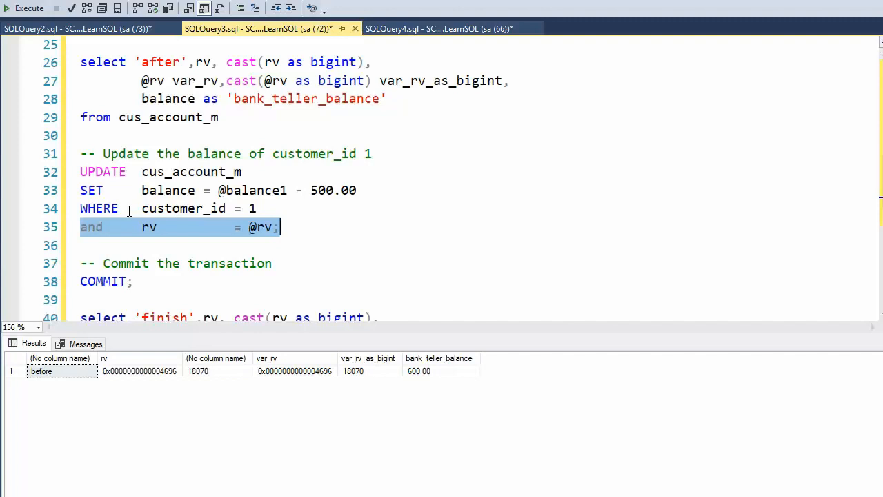
pyautogui.moveTo(235, 189)
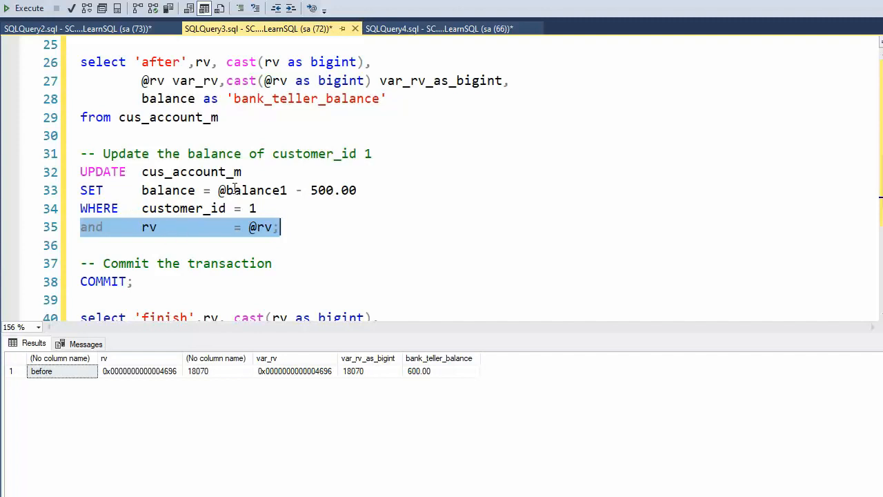
# Scroll through the SQLQuery3 teller script and start the bank-teller transaction executing
pyautogui.scroll(3)
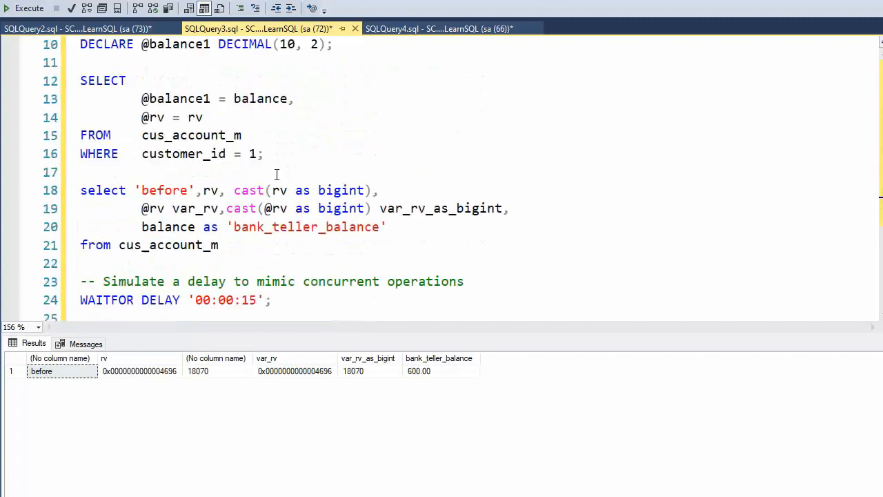
pyautogui.scroll(3)
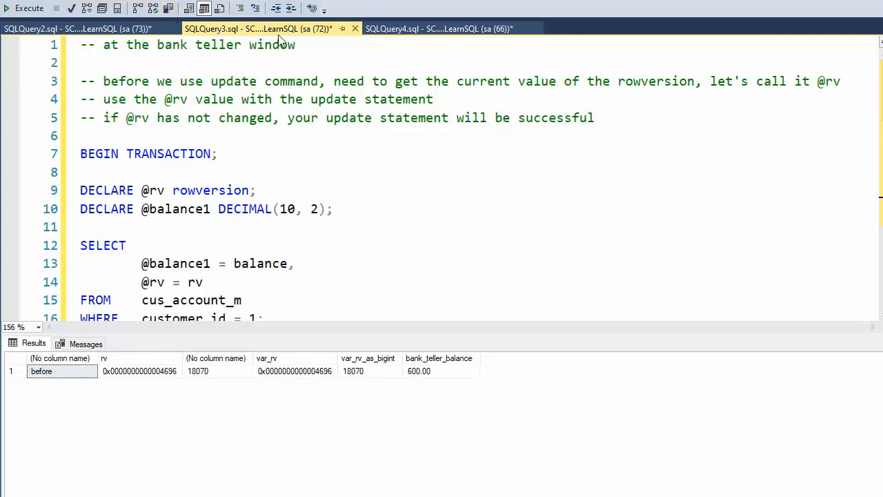
pyautogui.scroll(-3)
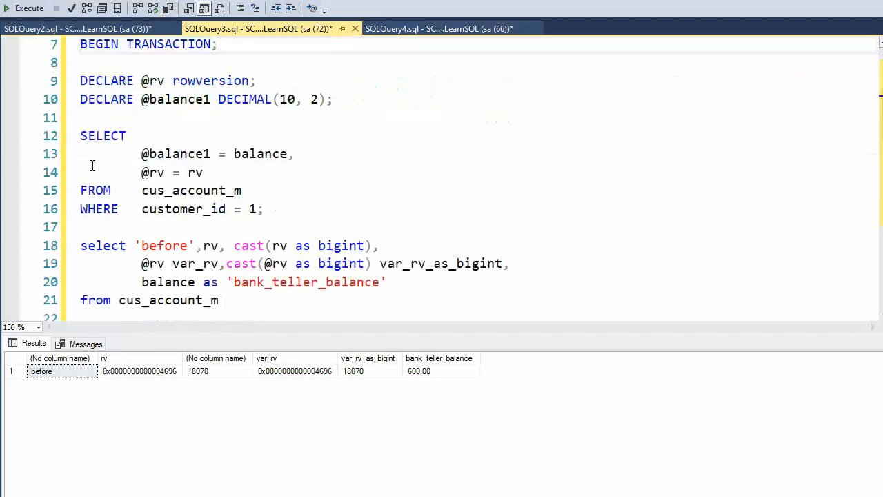
pyautogui.scroll(-3)
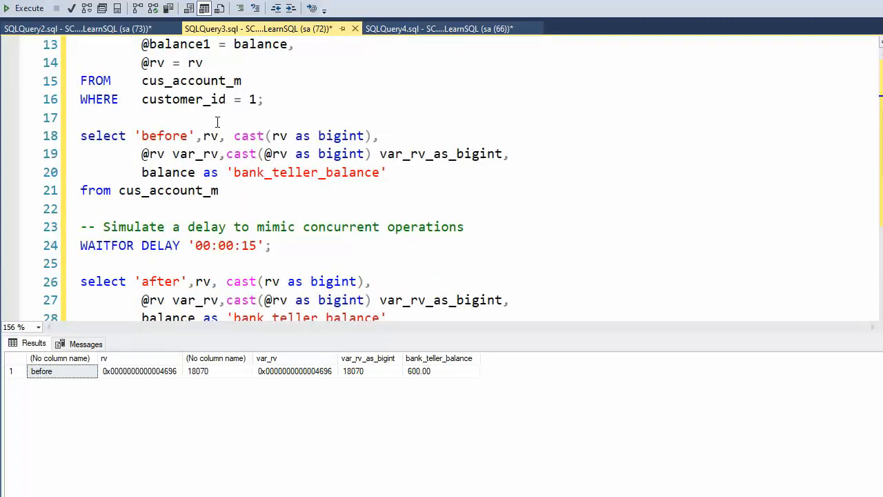
pyautogui.scroll(-3)
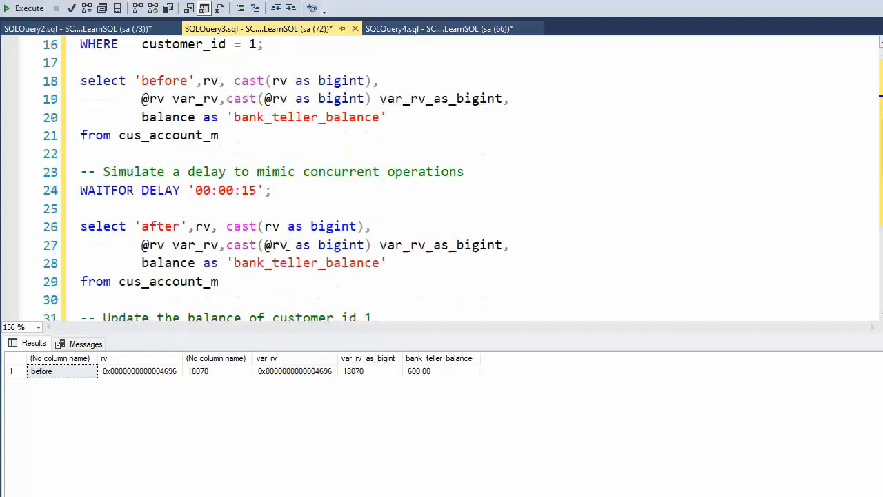
pyautogui.scroll(-3)
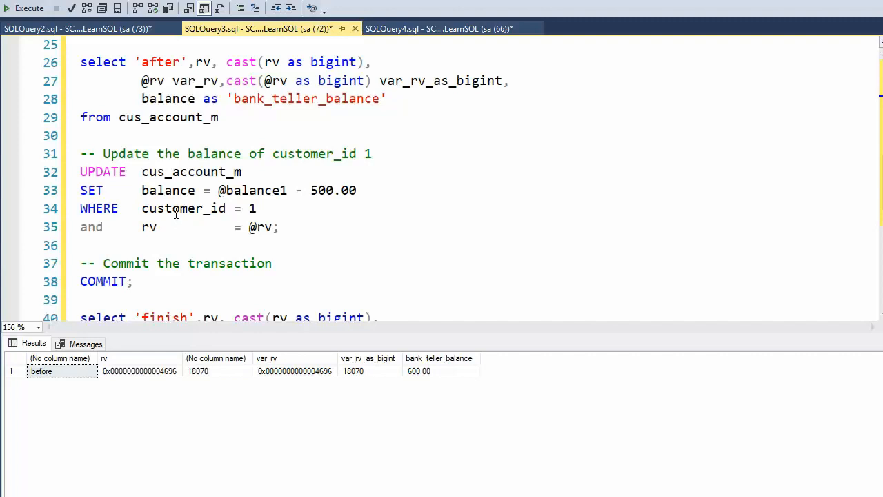
pyautogui.scroll(-3)
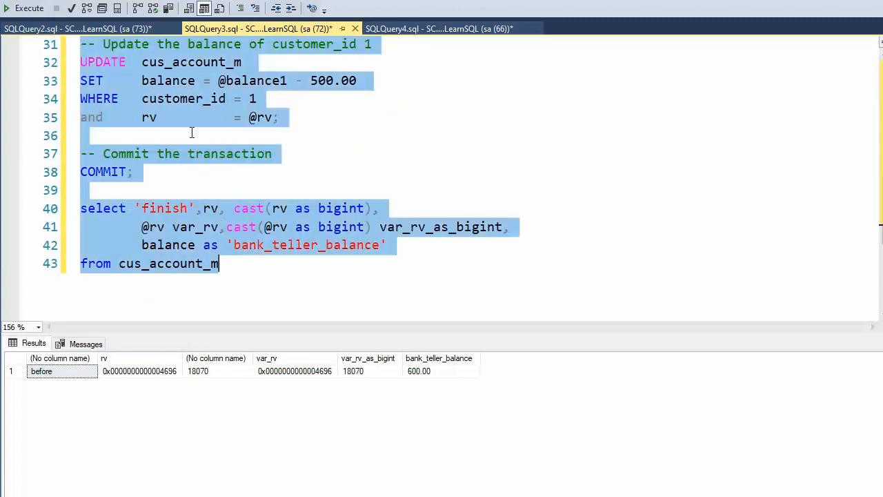
pyautogui.click(29, 8)
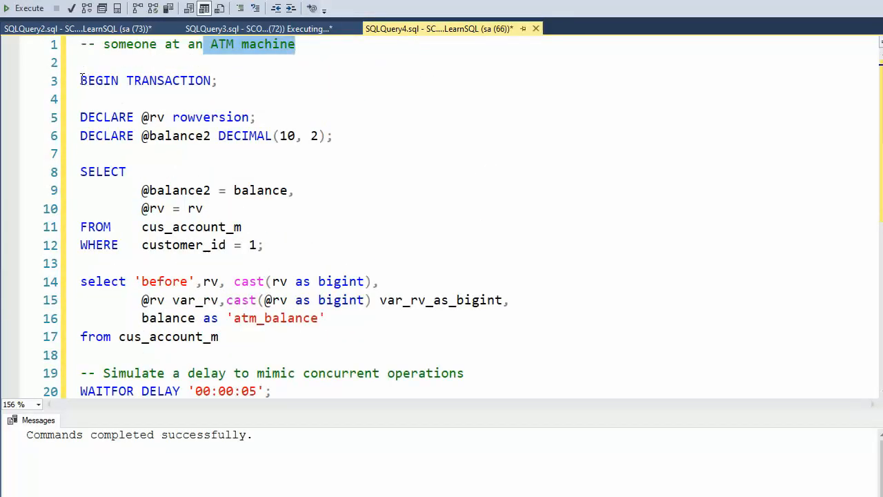
# Execute the SQLQuery4 ATM transaction so it runs concurrently with the teller
pyautogui.scroll(-3)
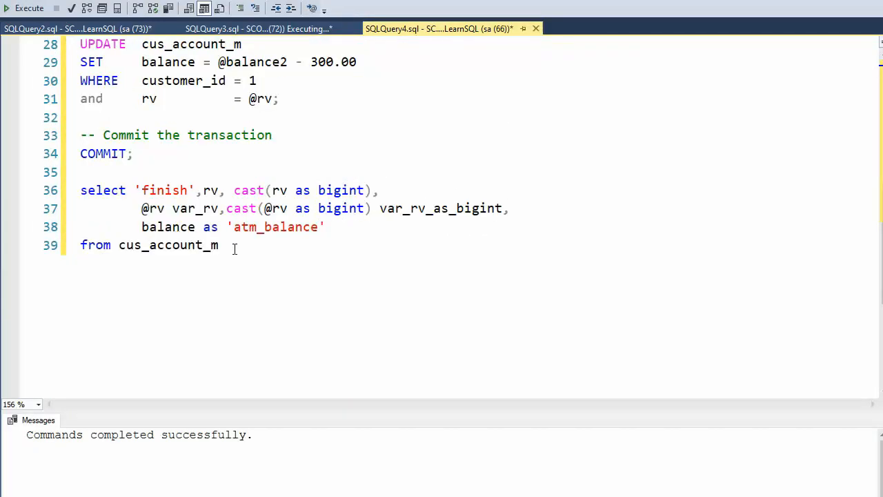
pyautogui.click(29, 7)
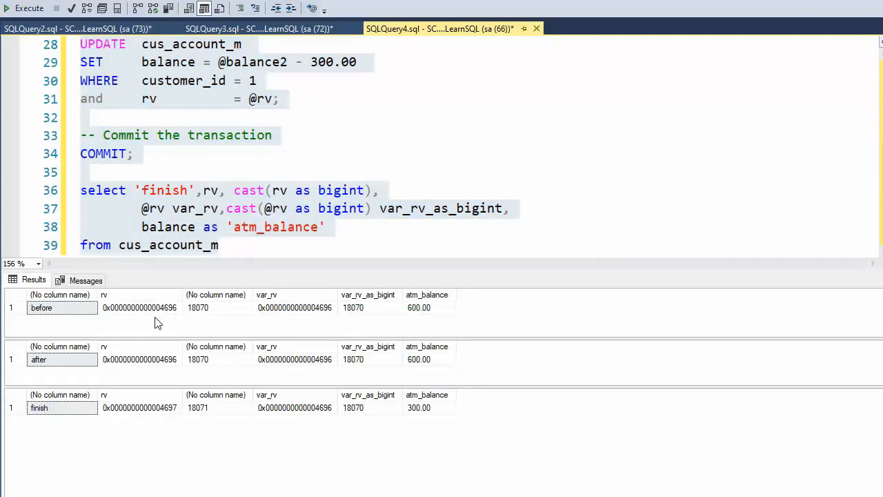
pyautogui.moveTo(205, 316)
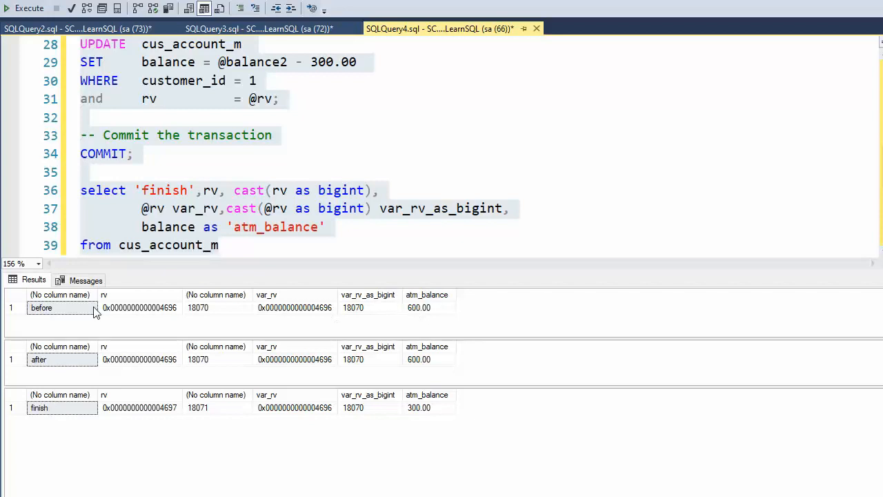
pyautogui.moveTo(68, 347)
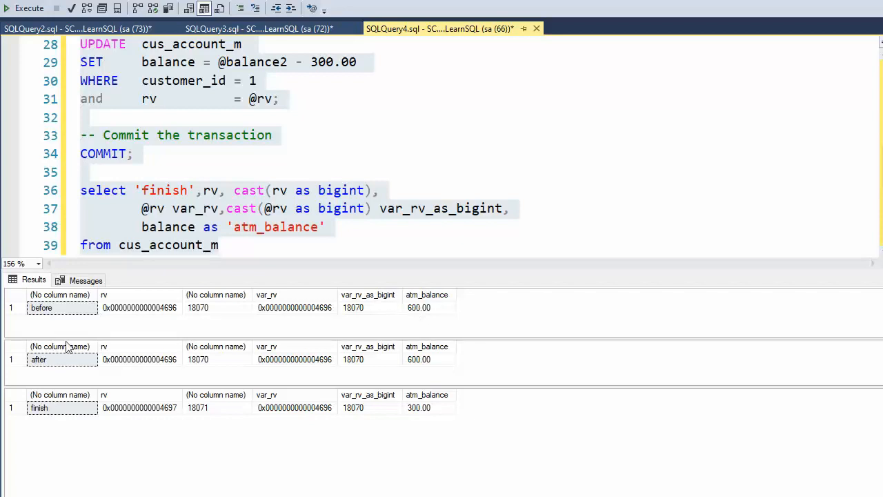
pyautogui.moveTo(65, 370)
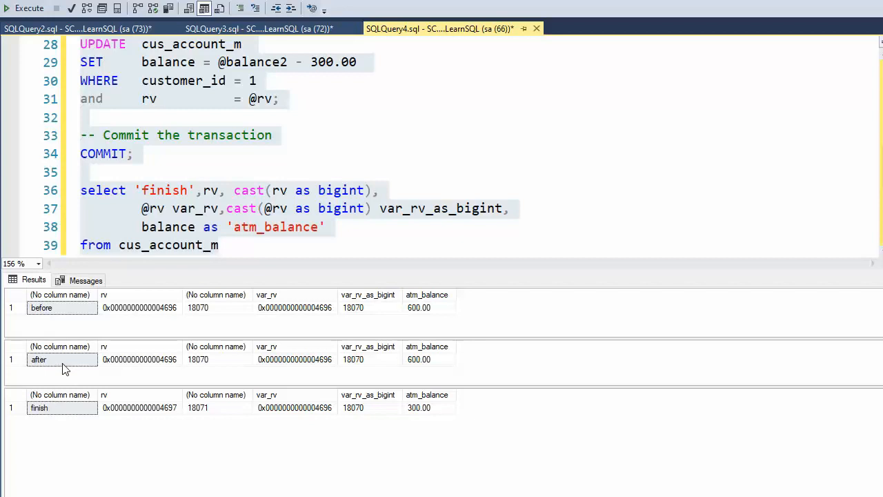
pyautogui.moveTo(424, 368)
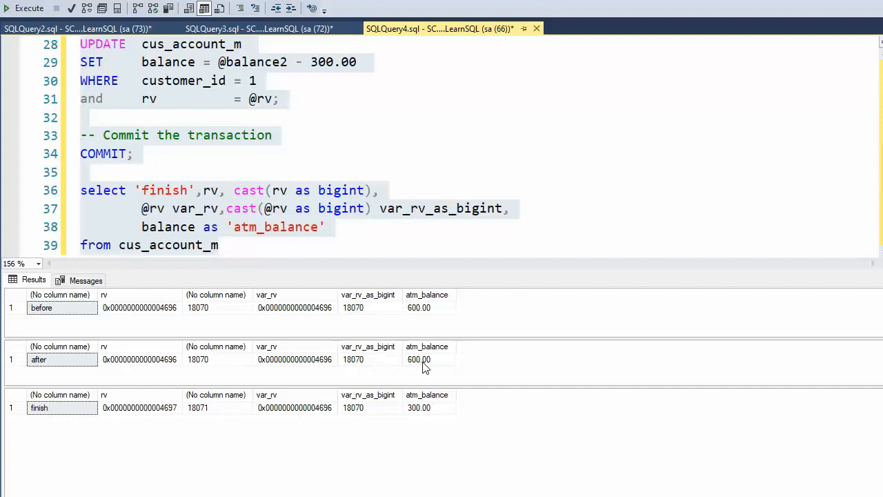
pyautogui.moveTo(210, 392)
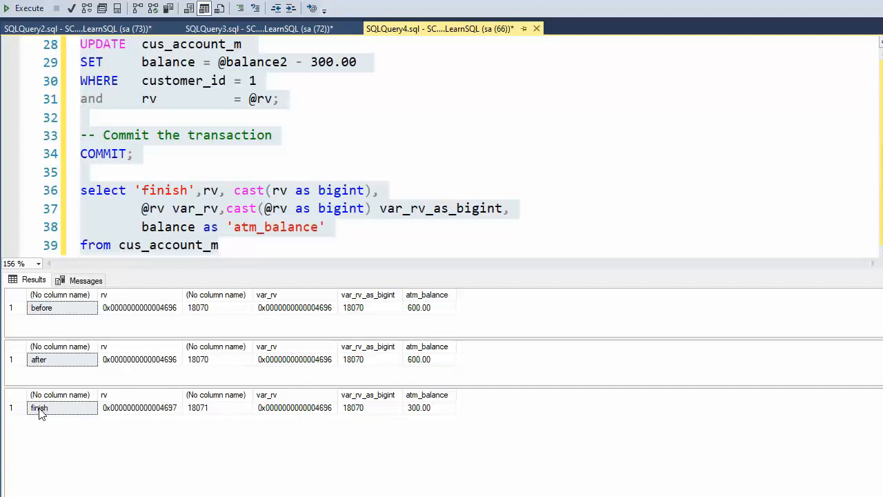
pyautogui.moveTo(197, 411)
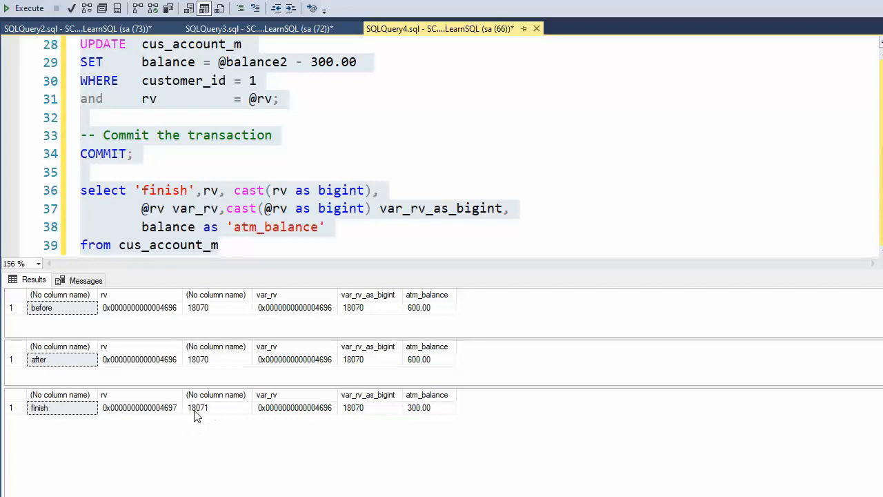
pyautogui.moveTo(203, 416)
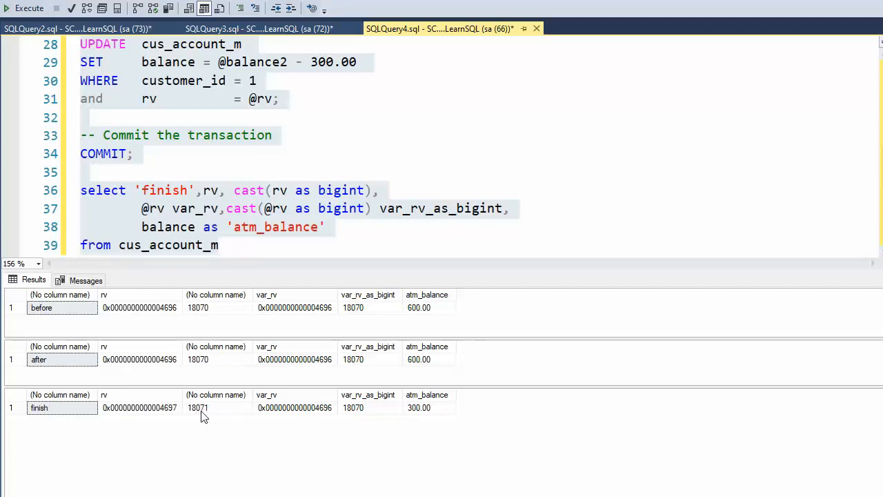
pyautogui.moveTo(435, 416)
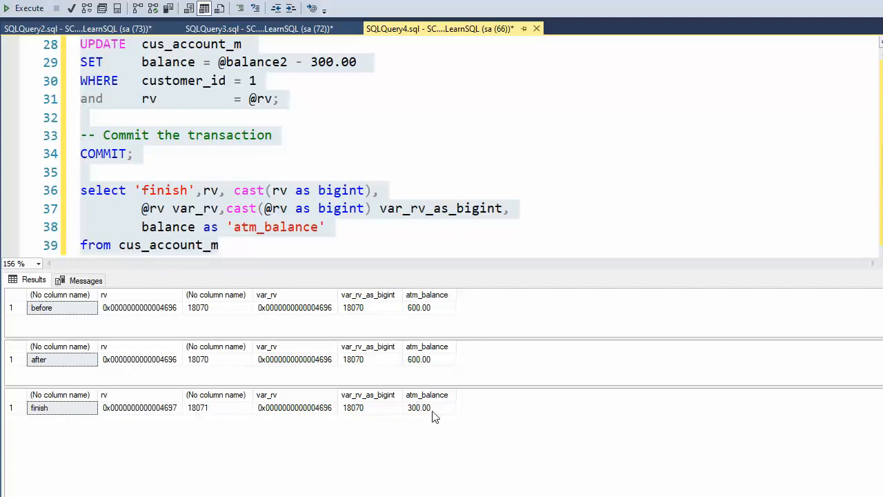
# Inspect the ATM result grids ending at atm_balance 300.00, rowversion 18071
pyautogui.click(419, 408)
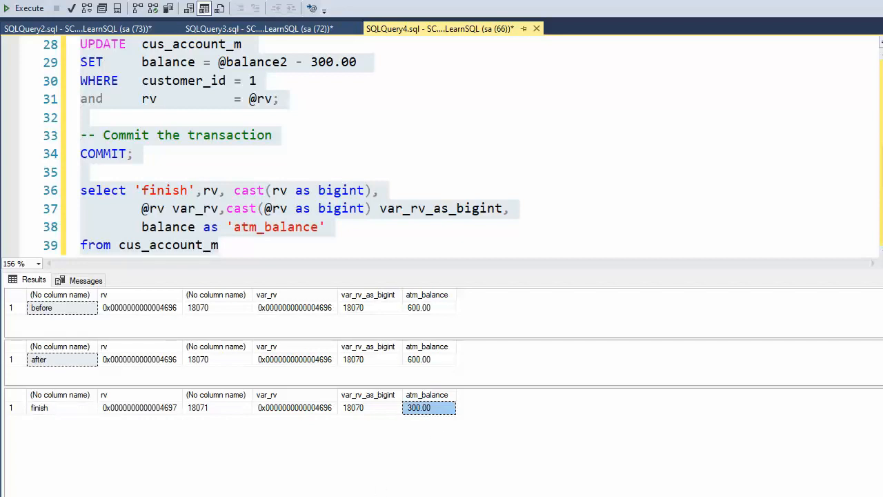
# Review the teller results: before 600.00 at rv 18070, after and finish 300.00 at rv 18071
pyautogui.click(259, 29)
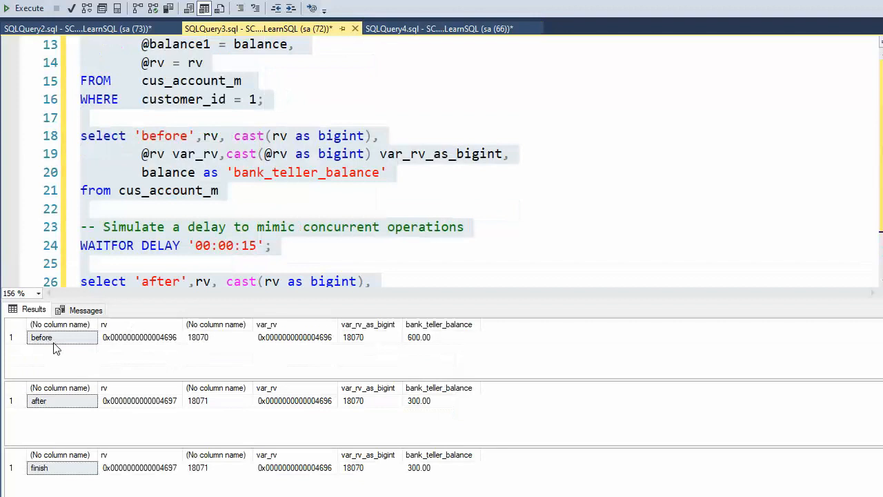
pyautogui.moveTo(199, 347)
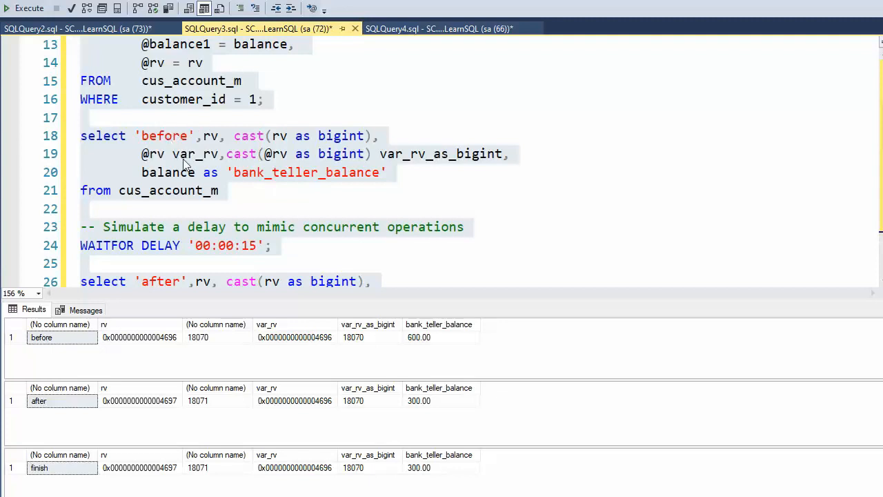
pyautogui.scroll(3)
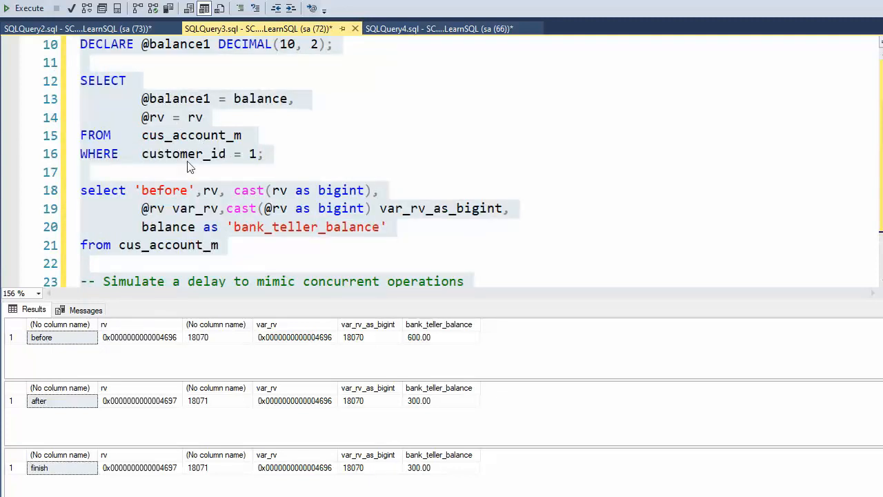
pyautogui.moveTo(359, 352)
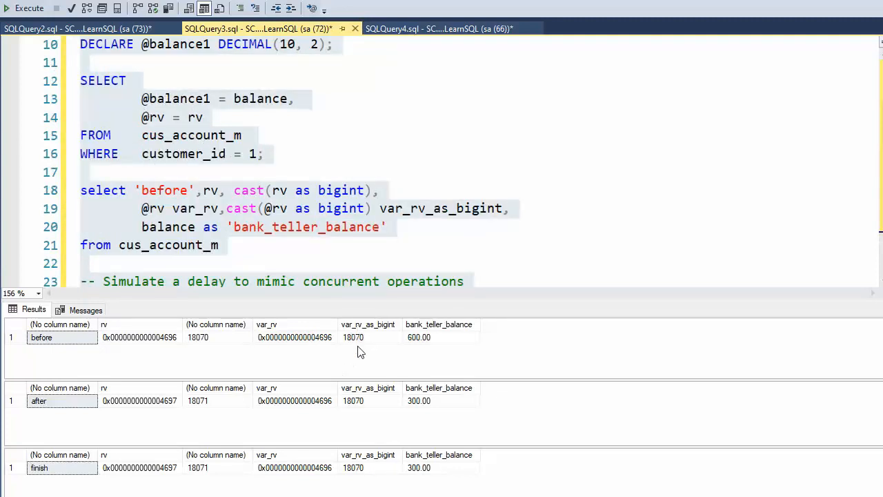
pyautogui.moveTo(425, 339)
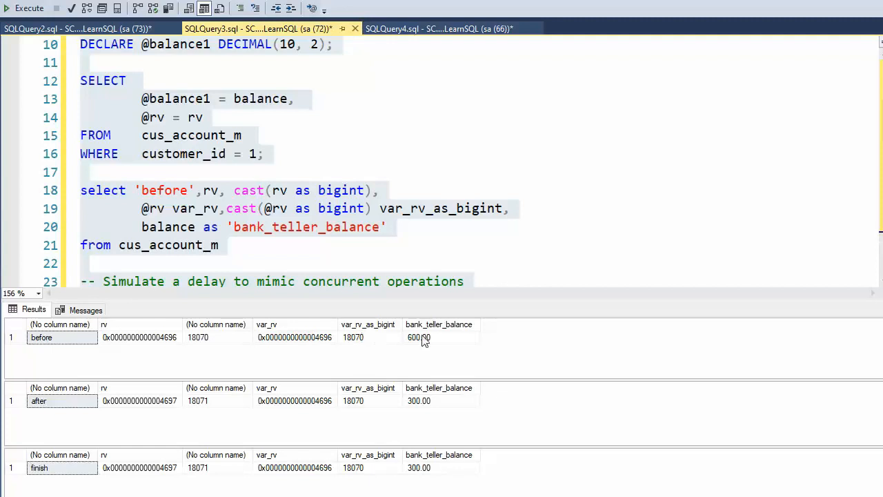
pyautogui.moveTo(436, 343)
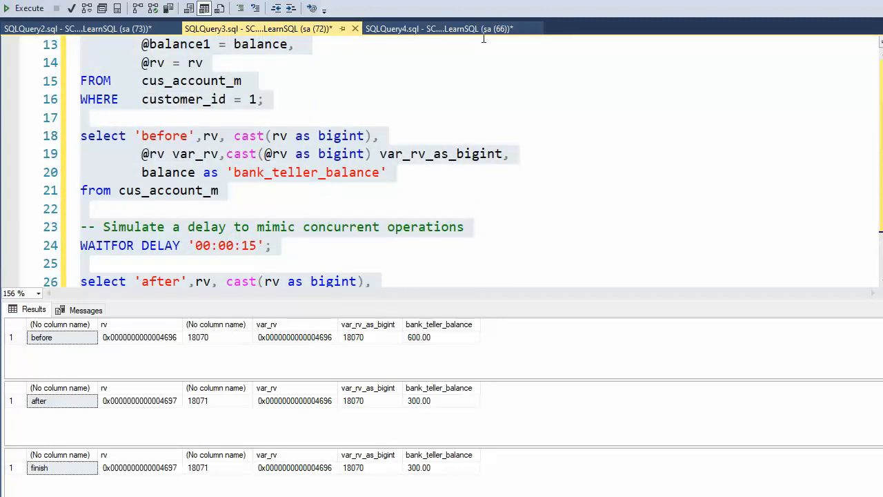
pyautogui.moveTo(241, 255)
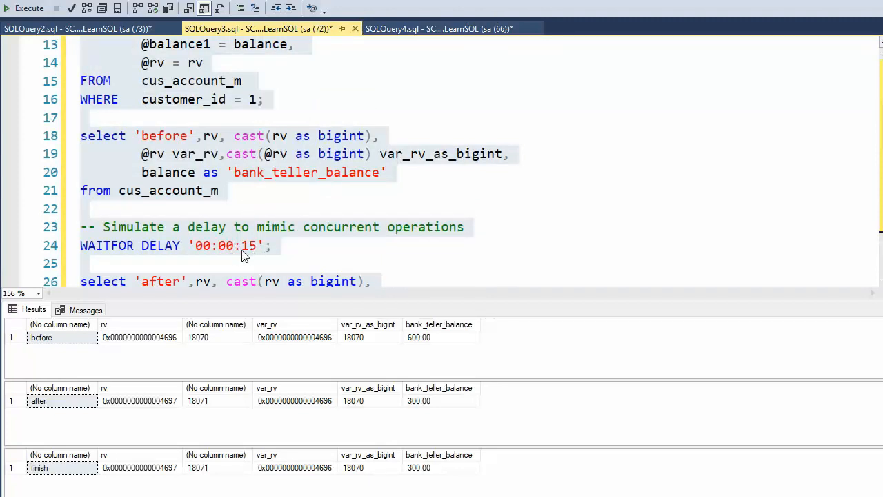
pyautogui.scroll(-3)
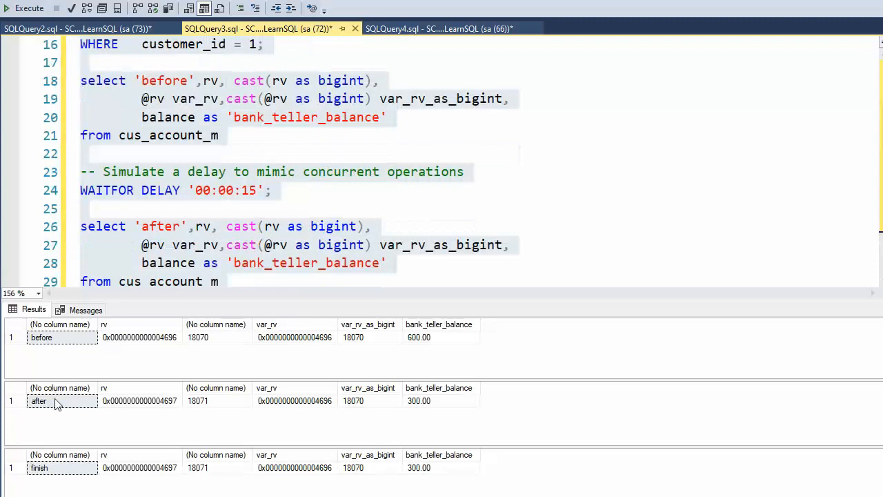
pyautogui.moveTo(198, 416)
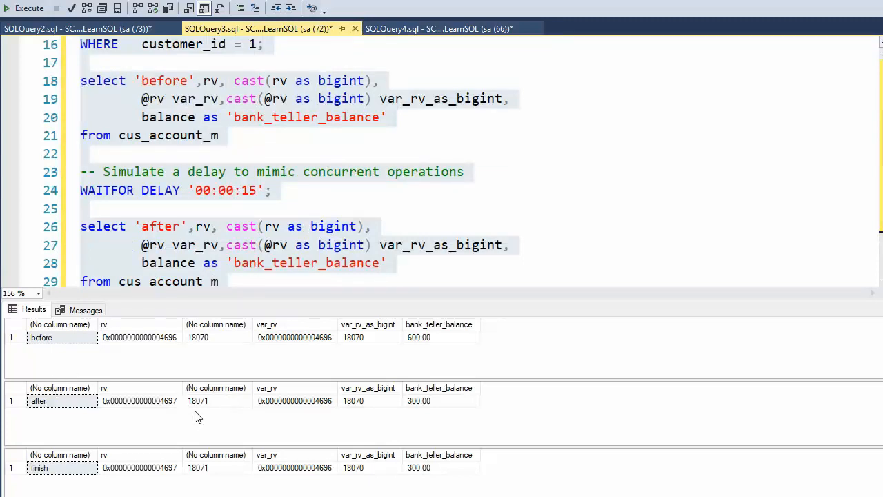
pyautogui.moveTo(203, 411)
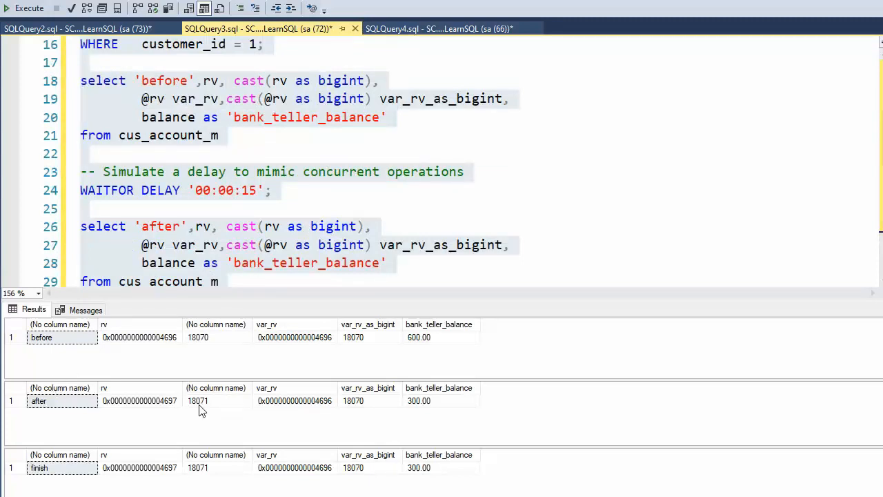
pyautogui.moveTo(358, 413)
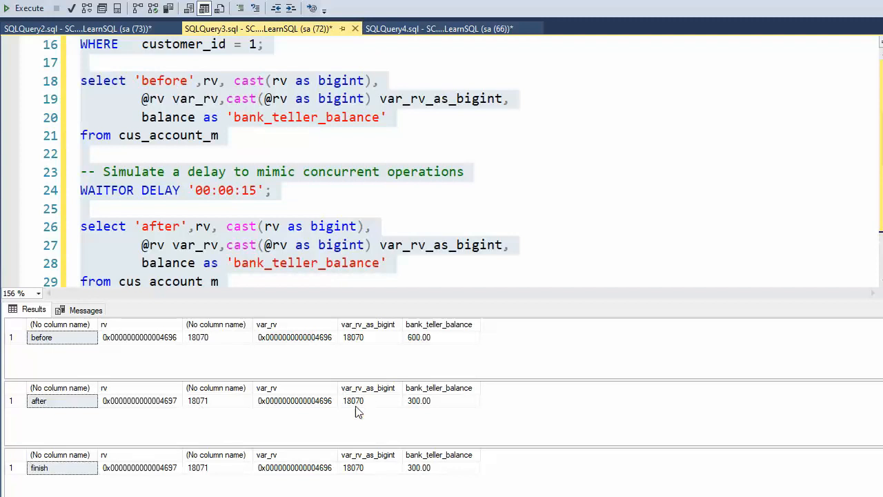
pyautogui.moveTo(362, 403)
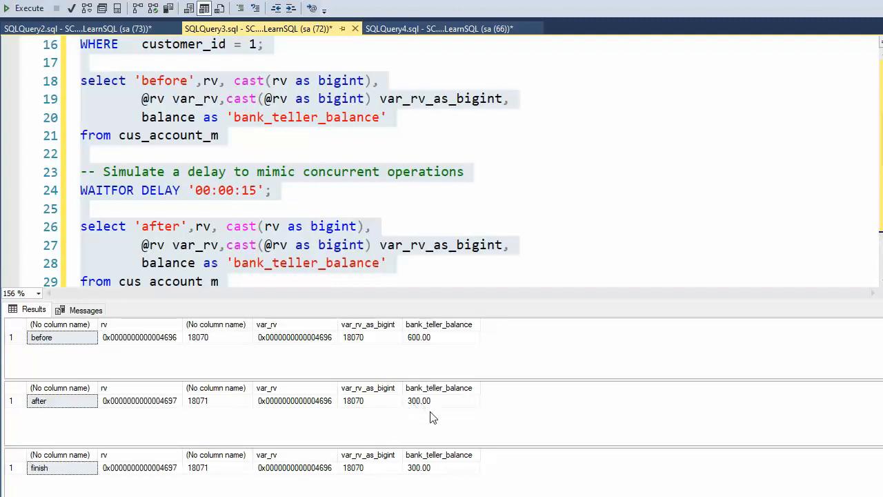
pyautogui.moveTo(425, 409)
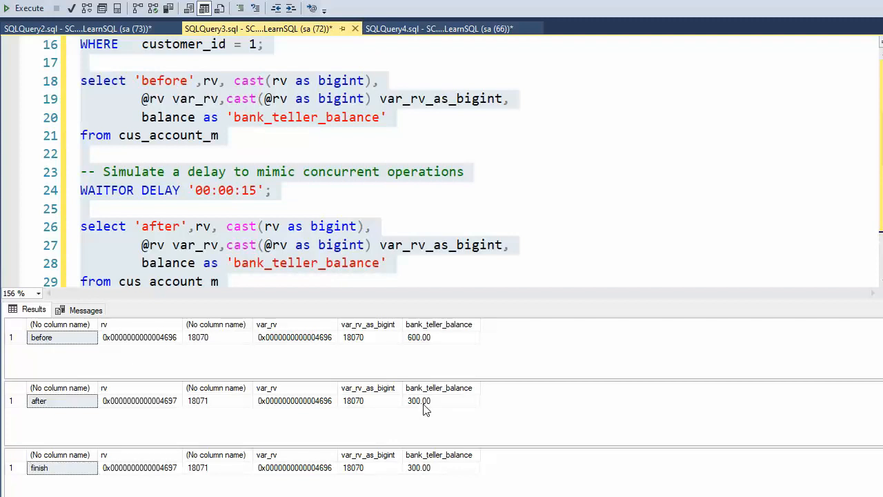
pyautogui.moveTo(232, 170)
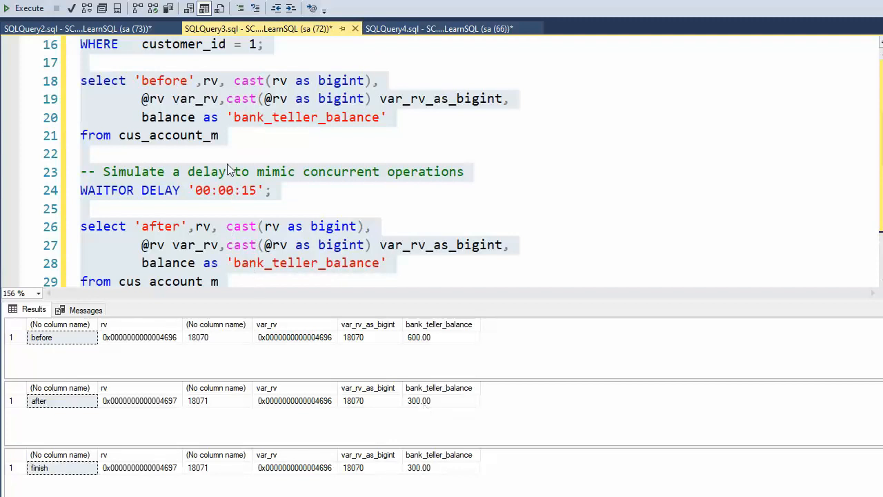
pyautogui.scroll(-3)
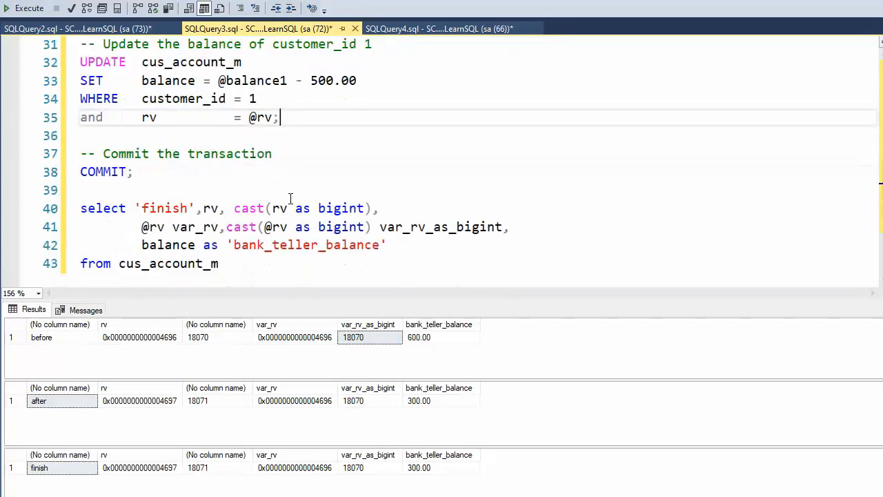
pyautogui.moveTo(276, 477)
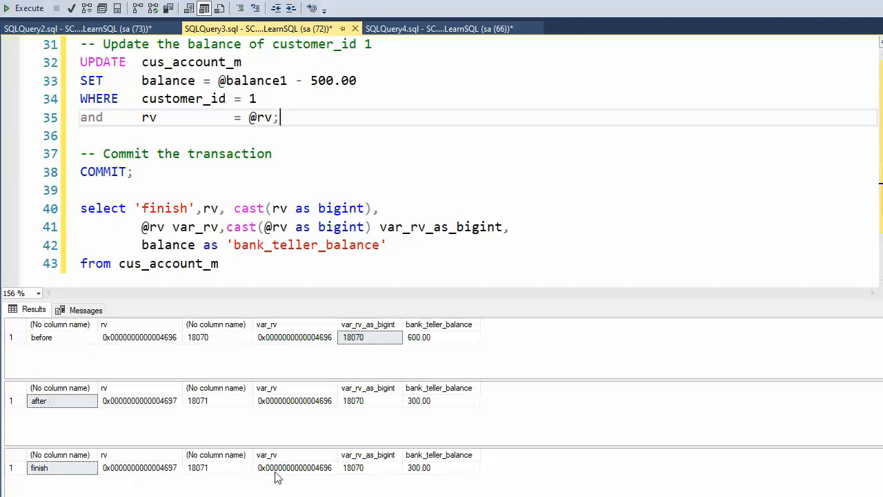
pyautogui.moveTo(209, 480)
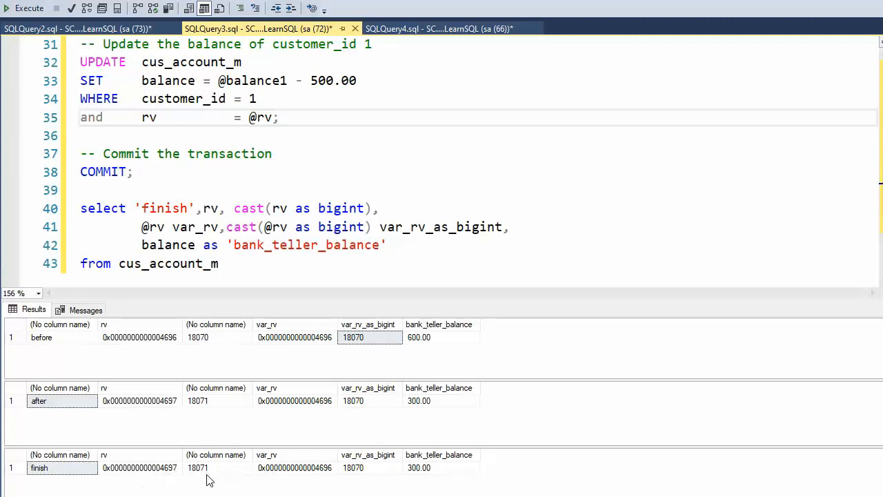